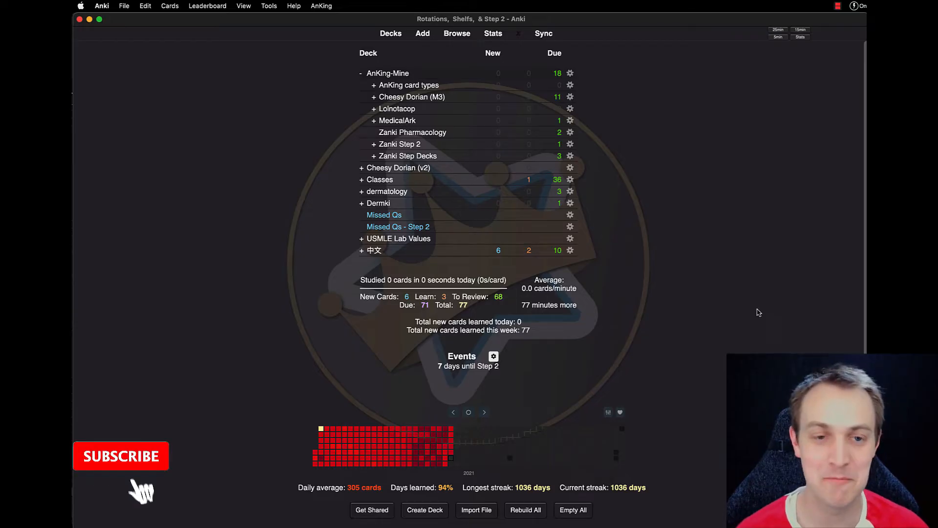
# Bring up the Book1 rotation schedule workbook in Excel beside the Anki deck list.
pyautogui.click(121, 455)
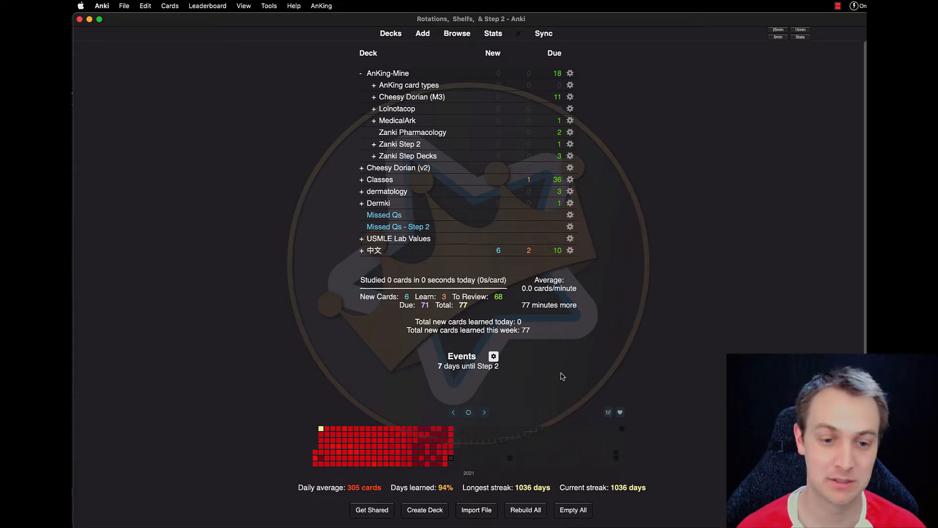
pyautogui.moveTo(474, 386)
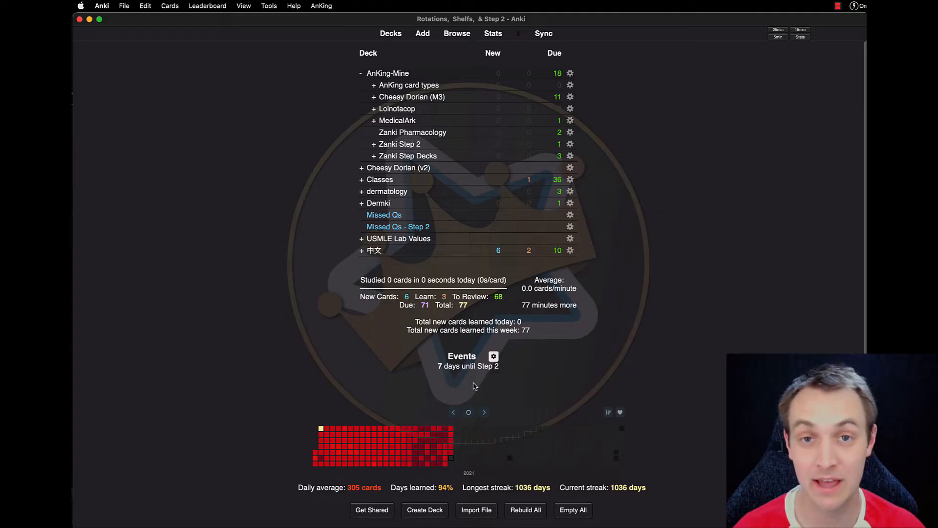
pyautogui.moveTo(328, 277)
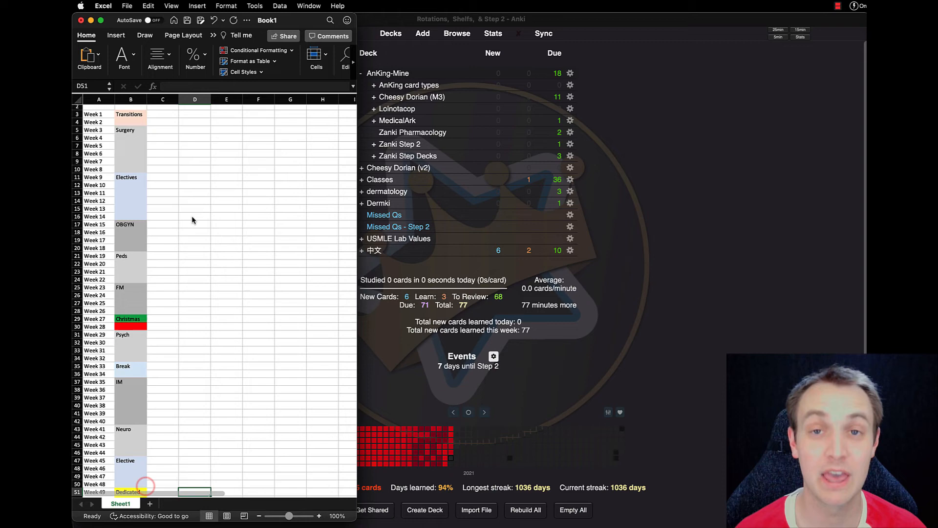
pyautogui.moveTo(160, 334)
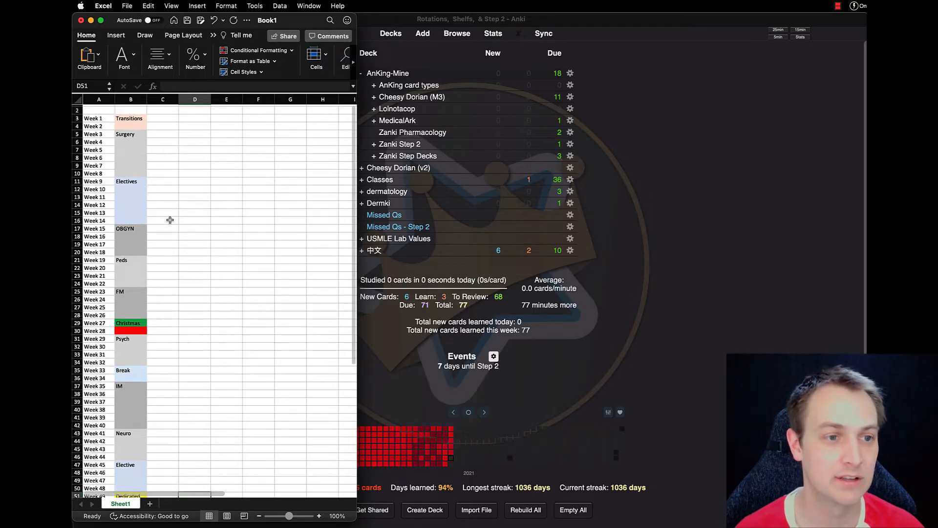
pyautogui.click(194, 174)
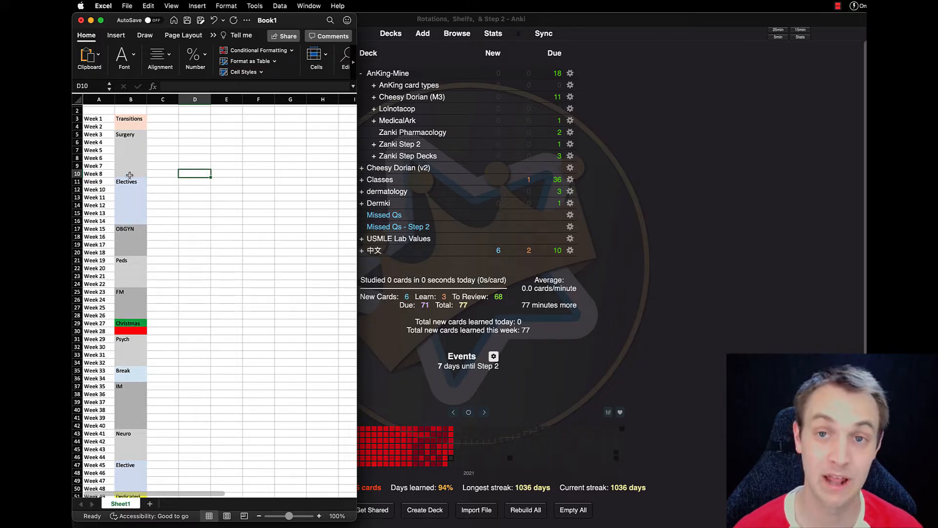
pyautogui.moveTo(125, 224)
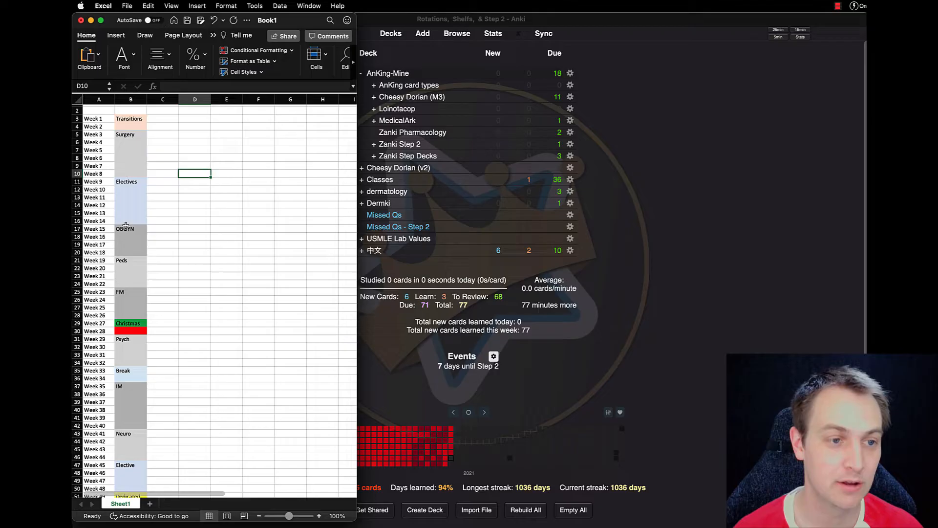
pyautogui.scroll(-3)
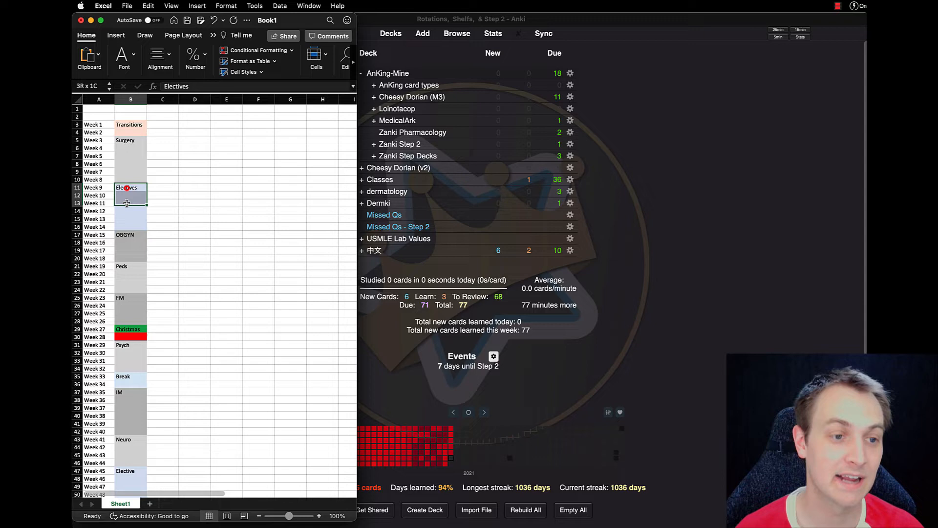
# Walk through the rotation blocks in column B: later Electives weeks, OBGYN, Week 22.
pyautogui.click(130, 219)
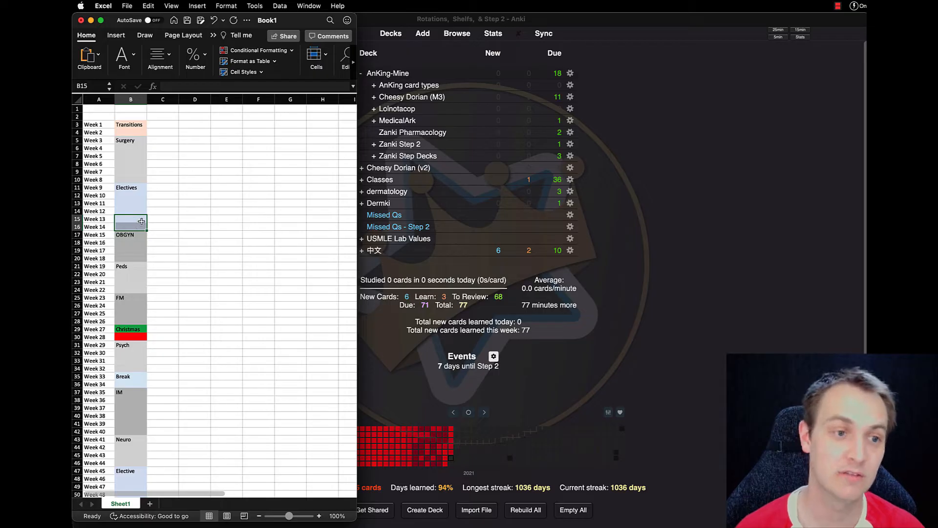
pyautogui.click(162, 234)
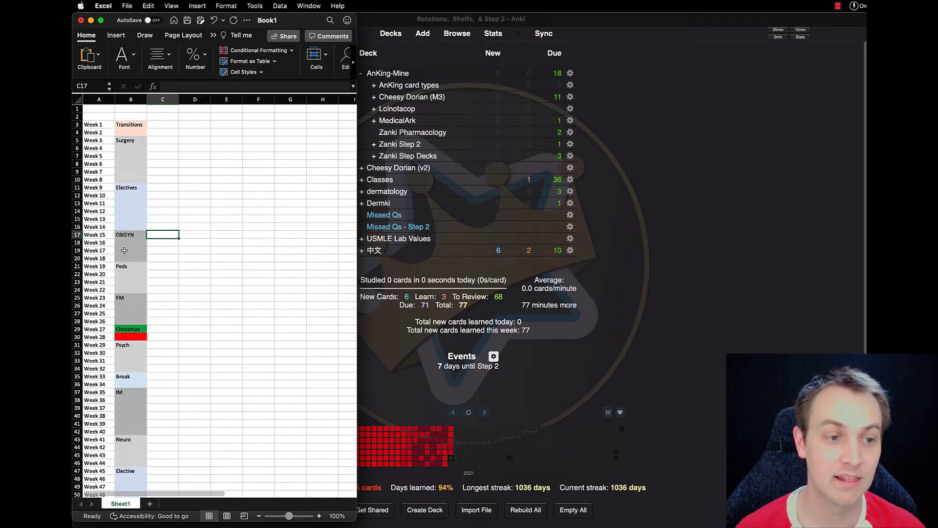
pyautogui.click(130, 250)
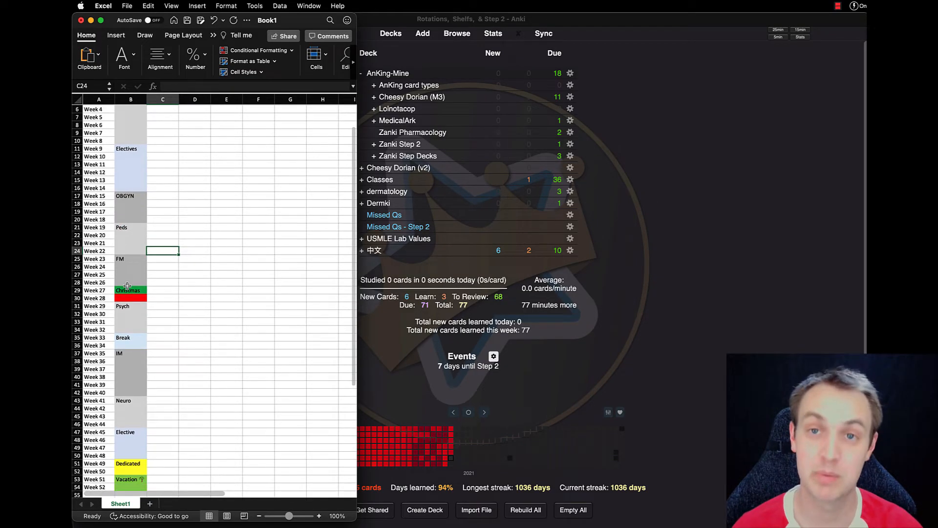
pyautogui.scroll(-3)
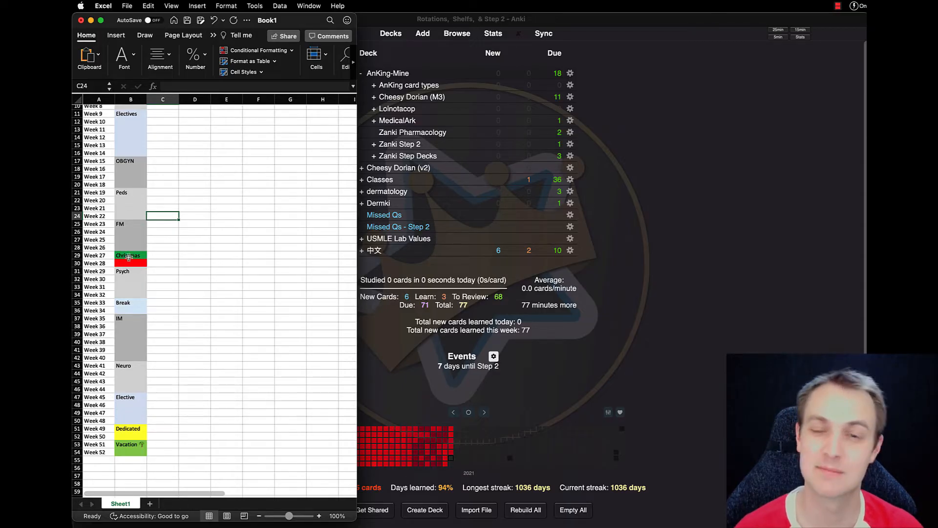
pyautogui.moveTo(123, 245)
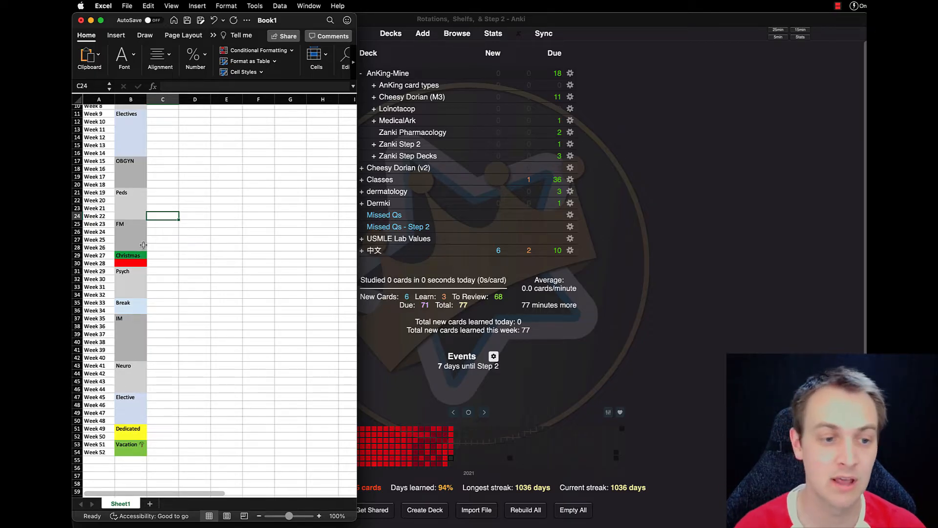
pyautogui.scroll(-3)
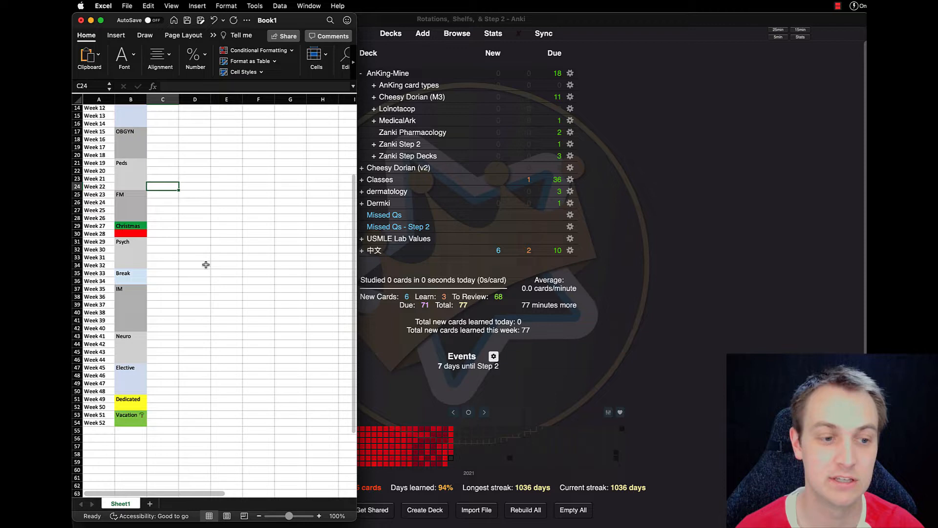
pyautogui.scroll(-3)
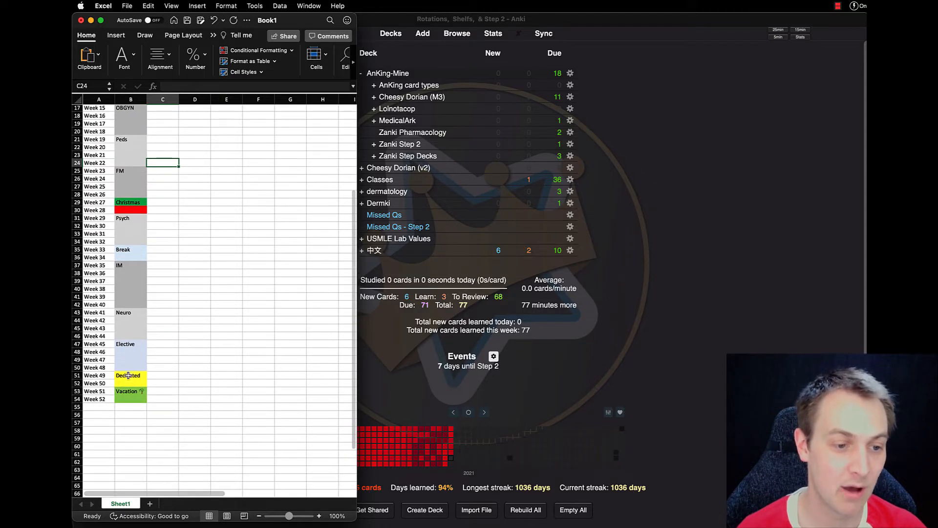
pyautogui.click(170, 367)
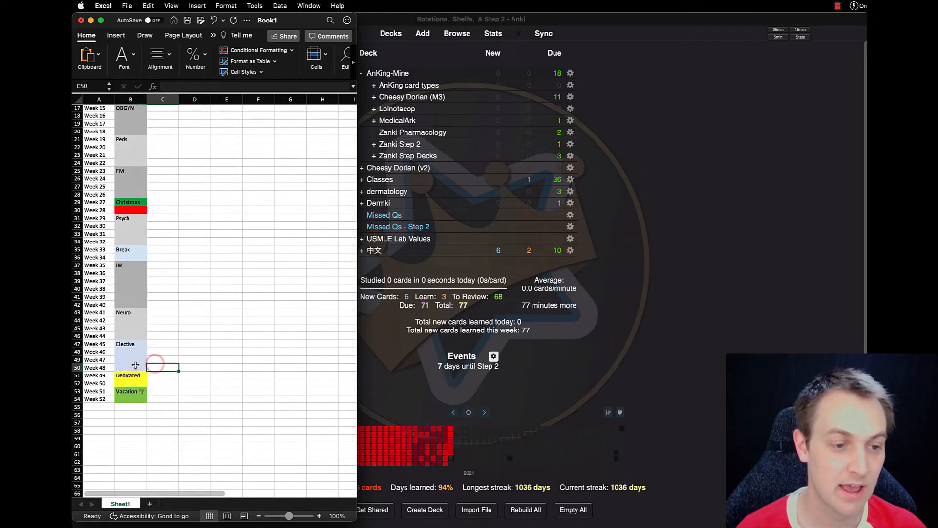
pyautogui.moveTo(130, 343); pyautogui.dragTo(130, 367)
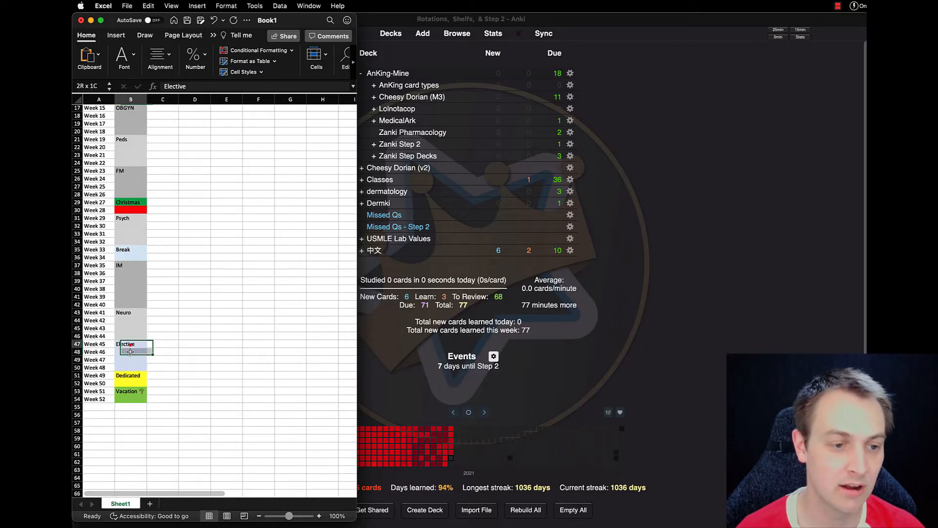
pyautogui.click(164, 359)
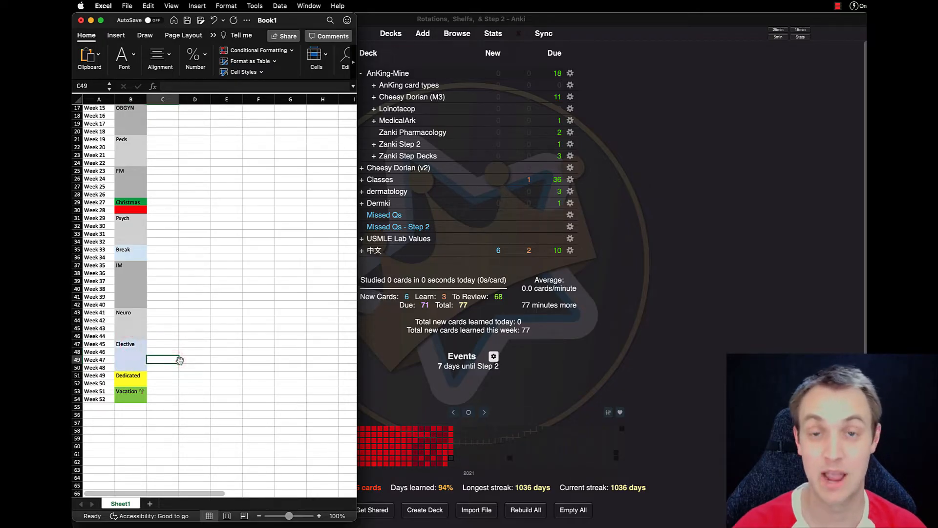
pyautogui.click(129, 375)
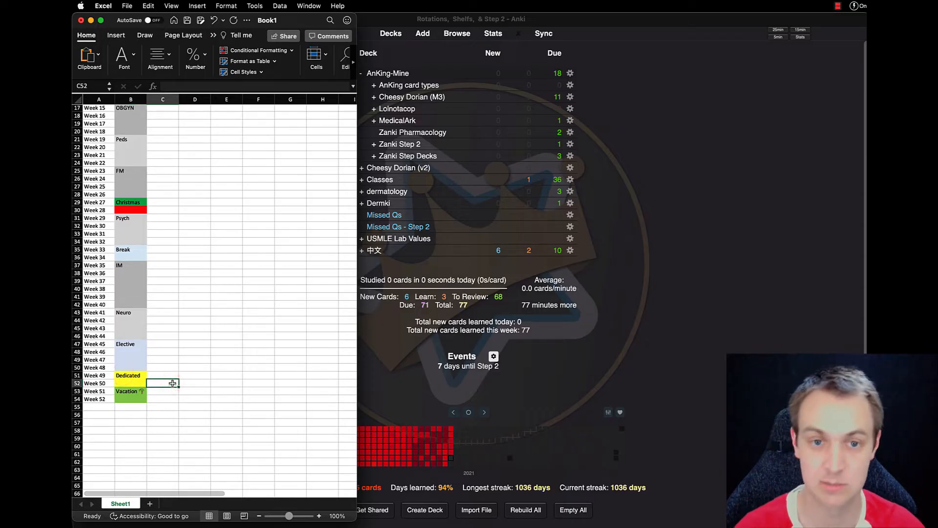
pyautogui.click(185, 356)
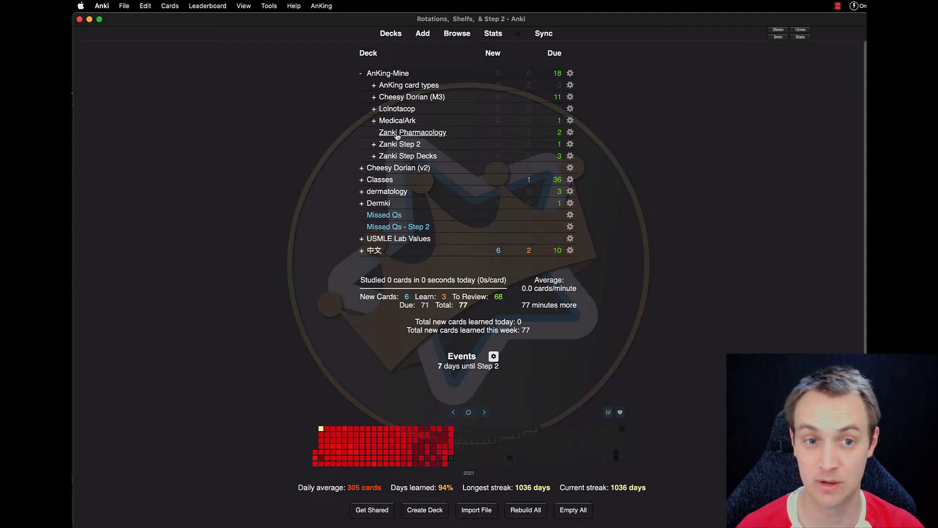
pyautogui.moveTo(387, 217)
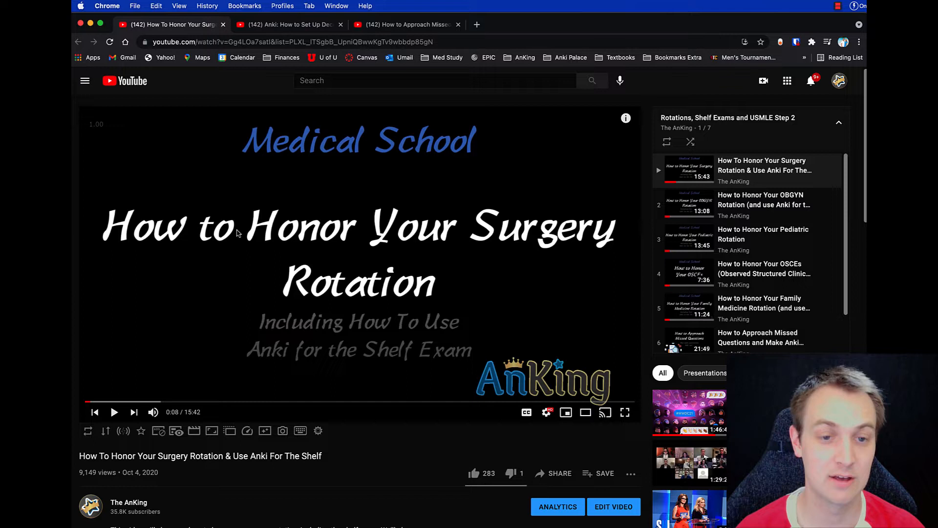
# Review the playlist, then switch to the video on setting up decks by classes or missed questions.
pyautogui.scroll(-3)
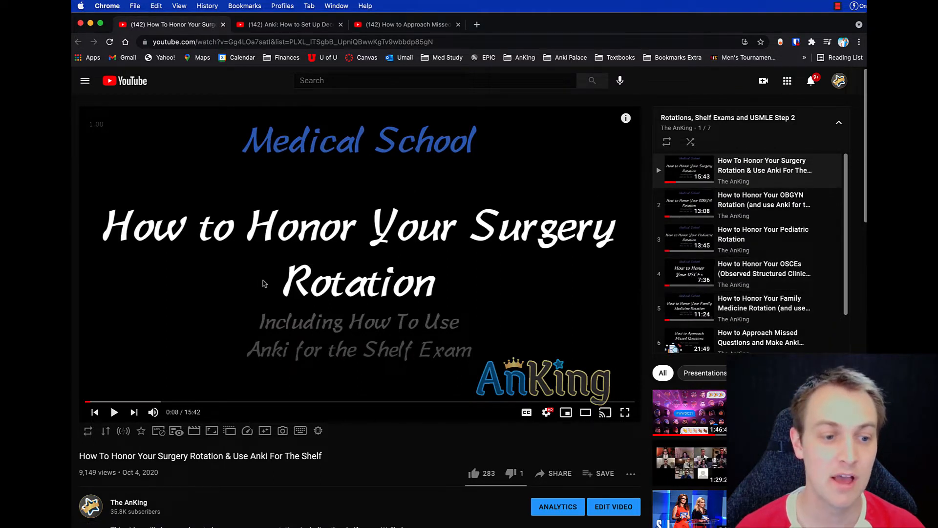
pyautogui.moveTo(764, 273)
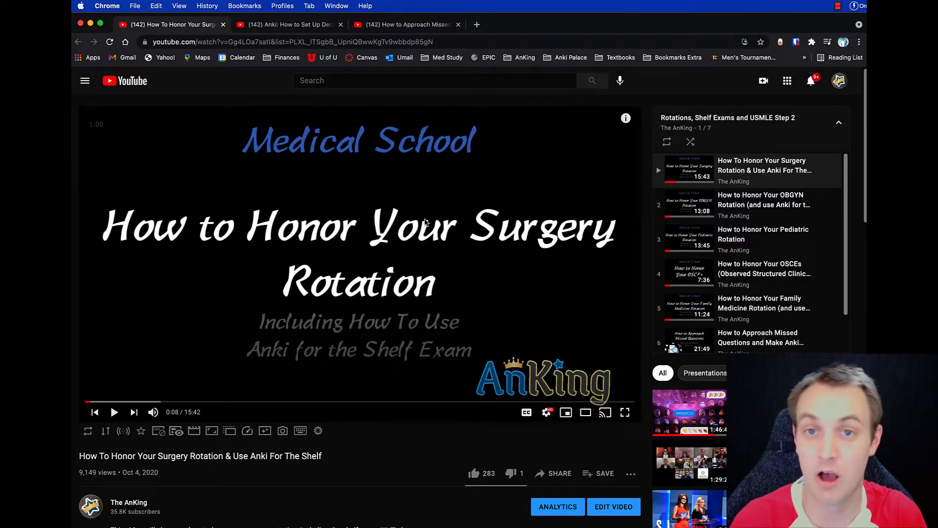
pyautogui.moveTo(782, 205)
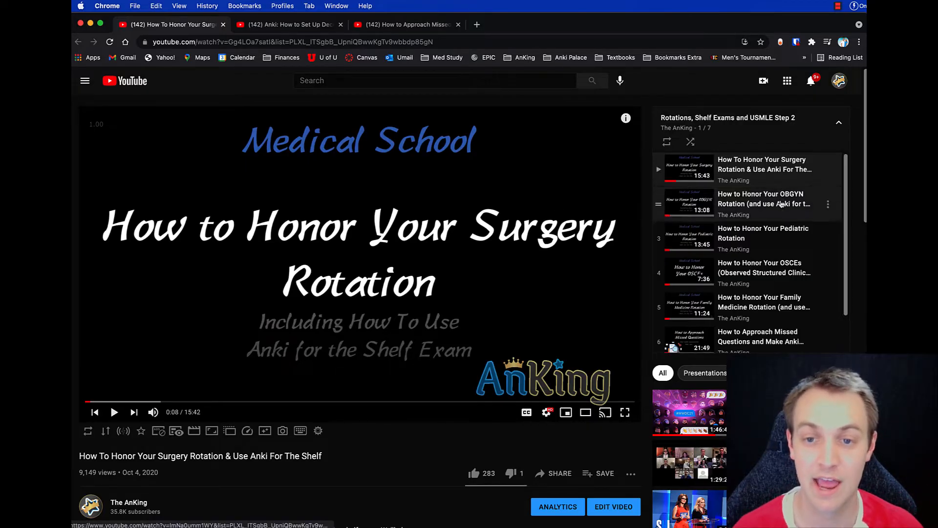
pyautogui.scroll(-3)
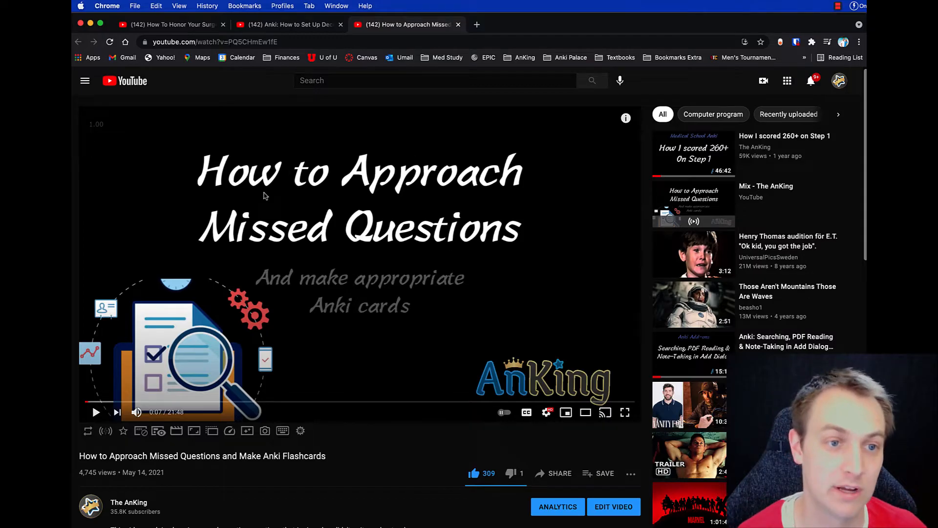
pyautogui.click(293, 25)
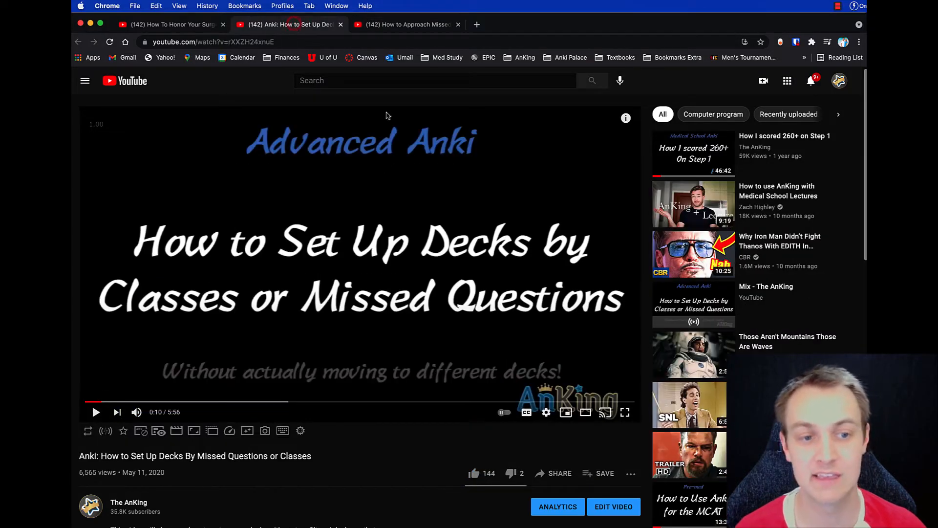
pyautogui.moveTo(432, 201)
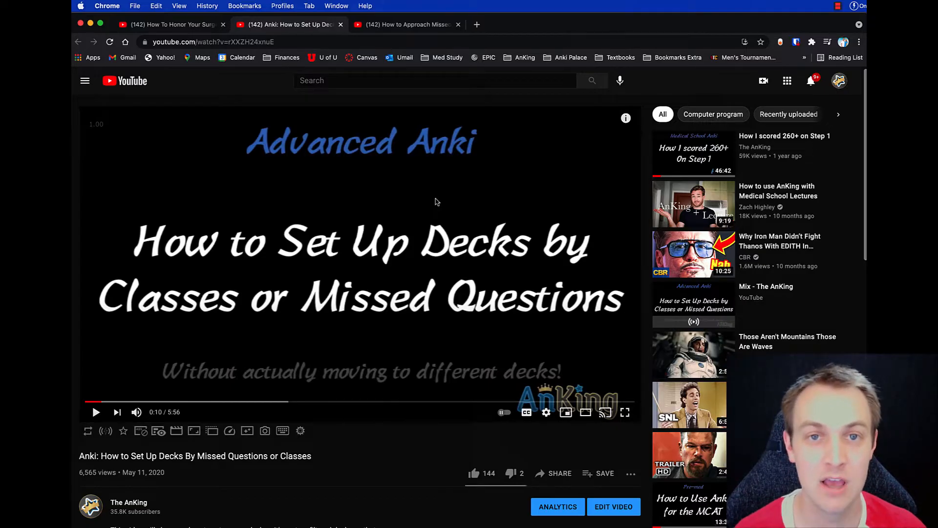
pyautogui.moveTo(393, 184)
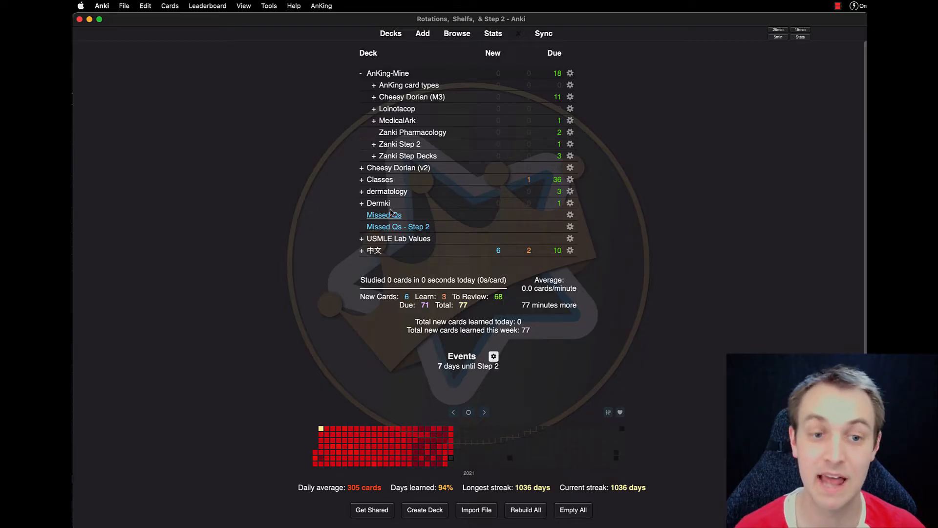
pyautogui.moveTo(380, 219)
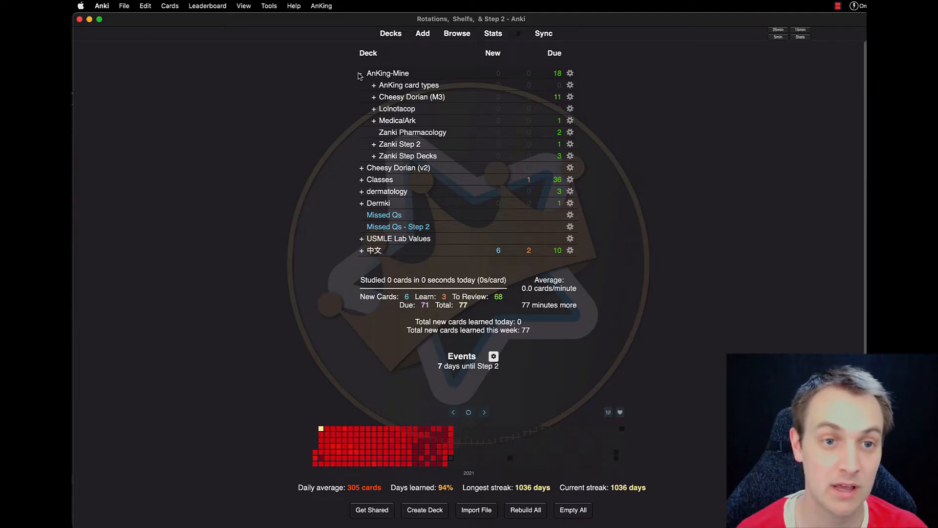
# Collapse the AnKing-Mine deck and open the card browser.
pyautogui.click(359, 73)
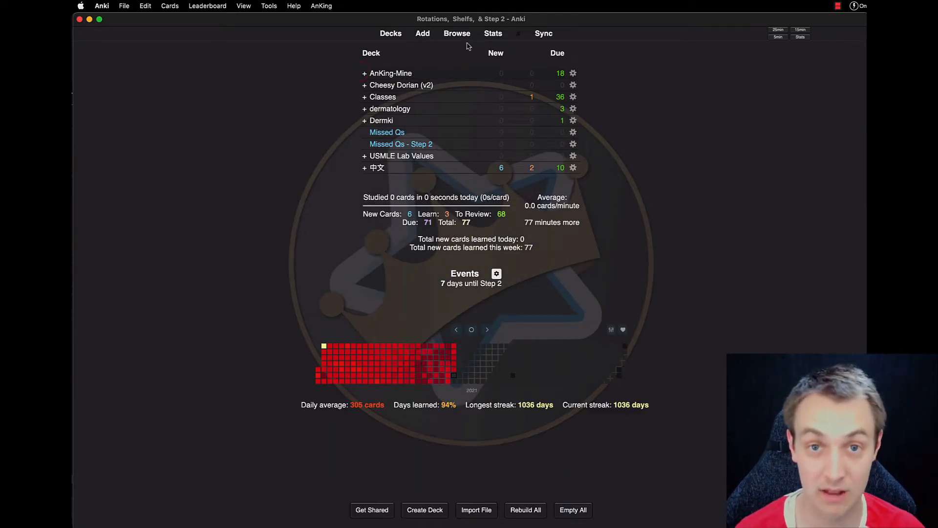
pyautogui.click(457, 33)
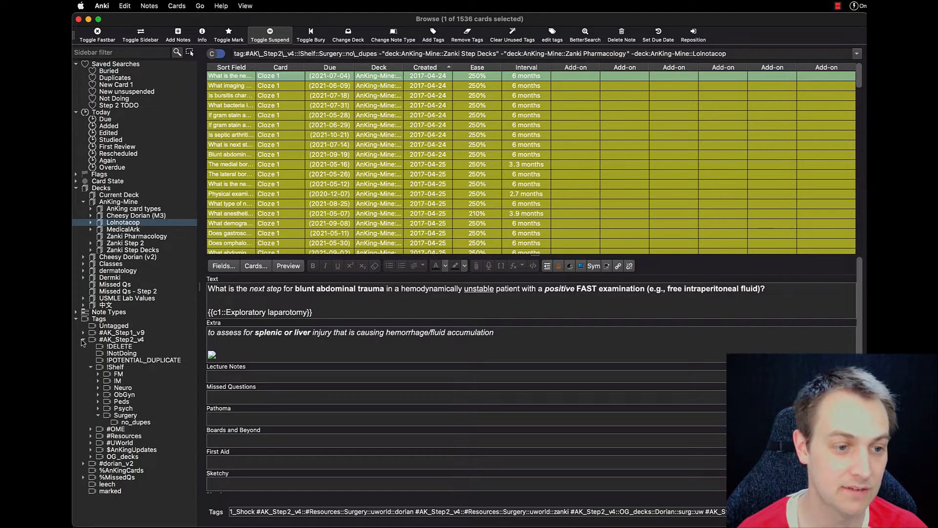
# Compare the card lists for the #AK_Step2_v4 and #AK_Step1_v9 tags.
pyautogui.click(121, 339)
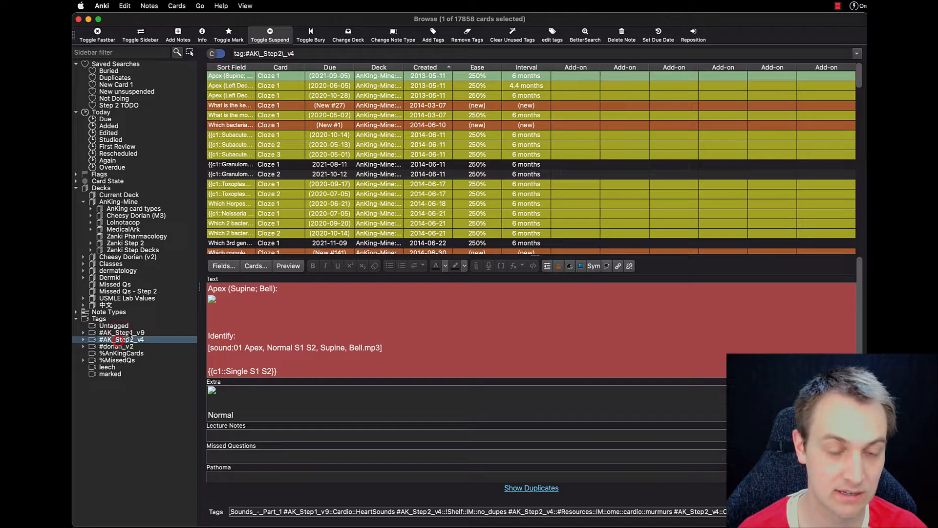
pyautogui.click(123, 332)
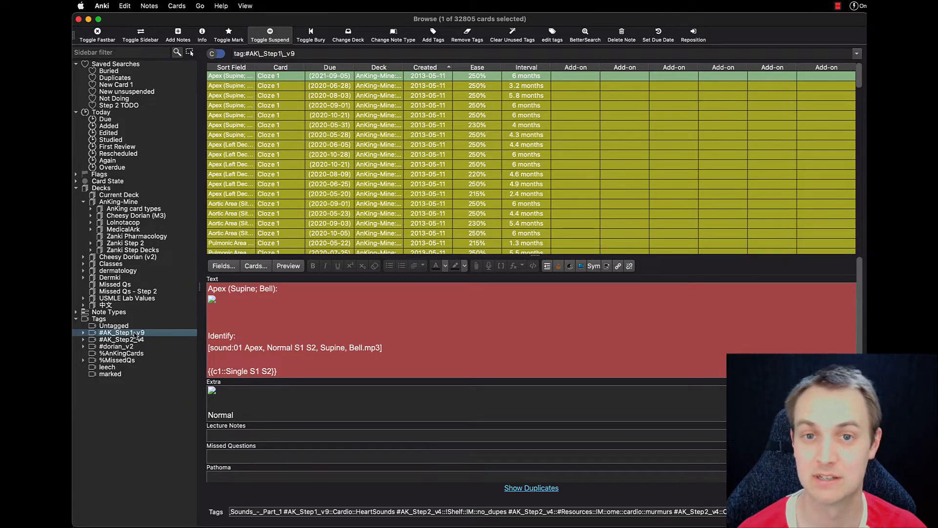
pyautogui.click(121, 339)
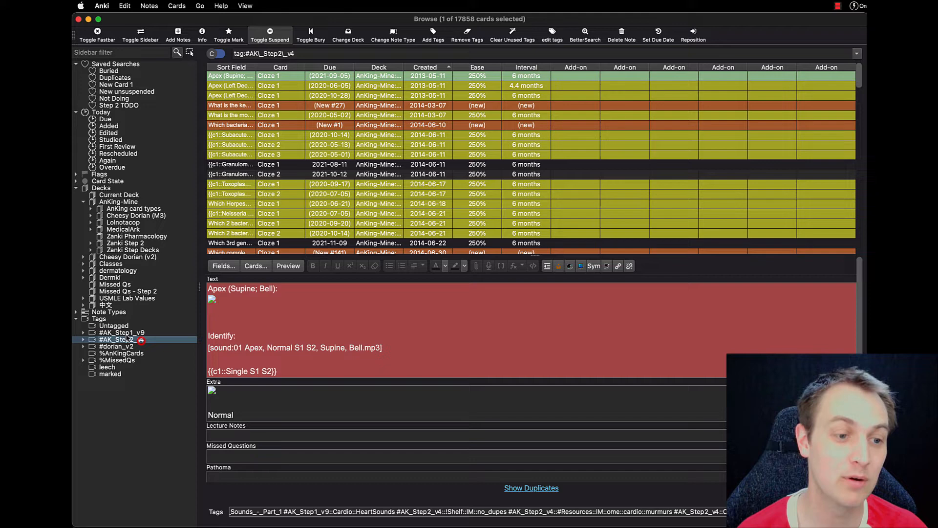
pyautogui.click(121, 333)
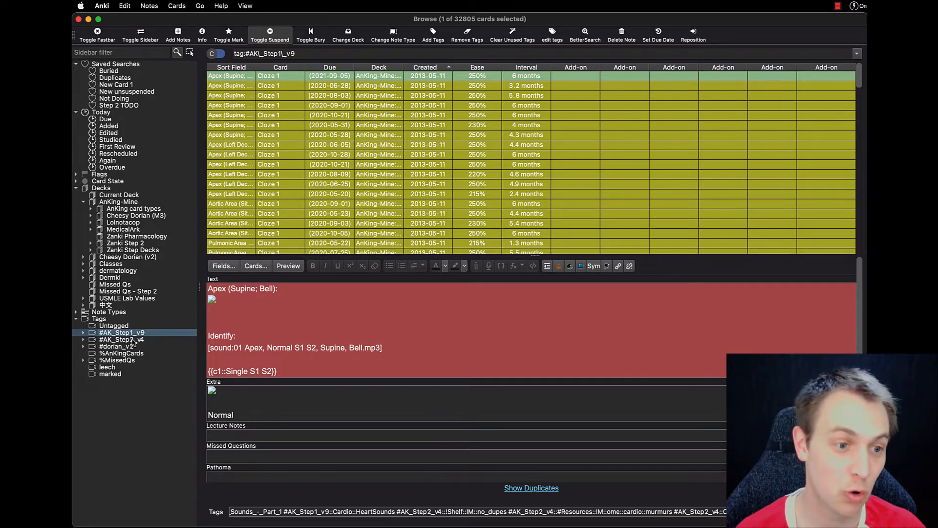
# Show cards carrying both Step 1 and Step 2 tags, returning to Step 2 only between tries.
pyautogui.click(121, 339)
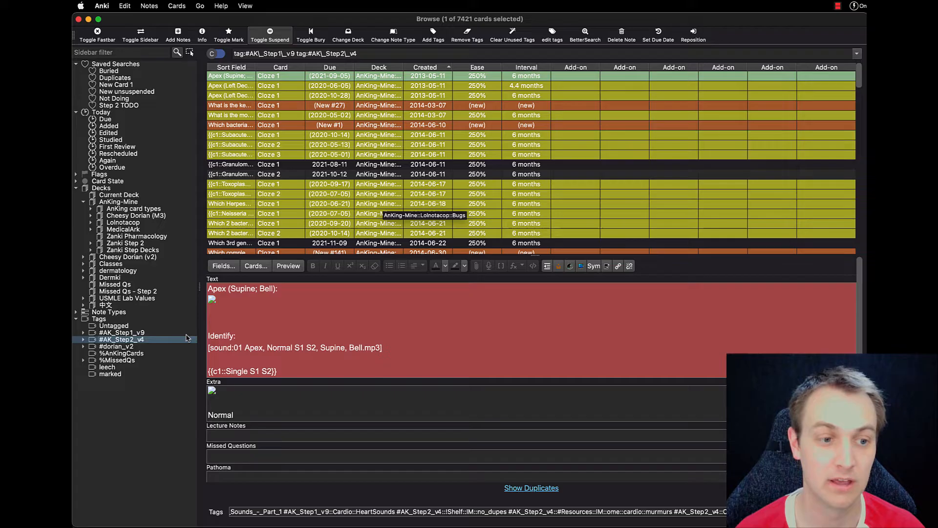
pyautogui.click(121, 339)
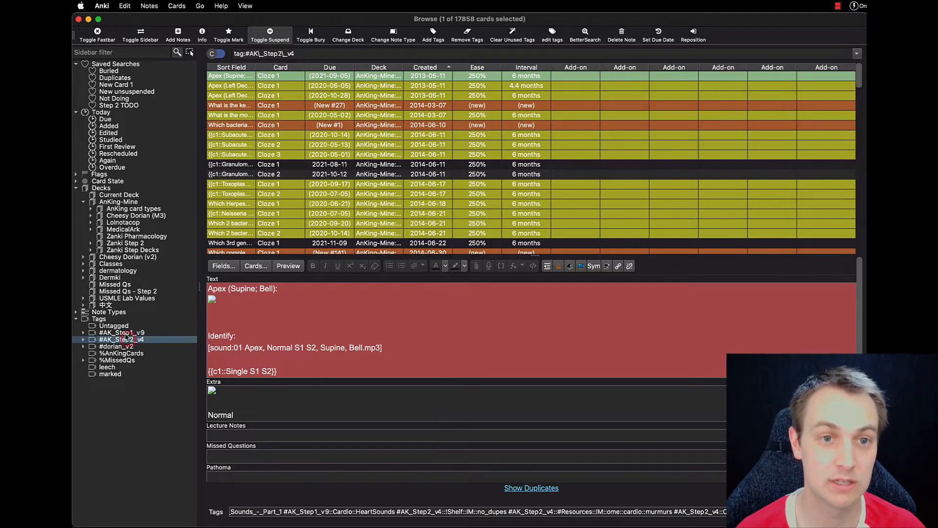
pyautogui.click(121, 332)
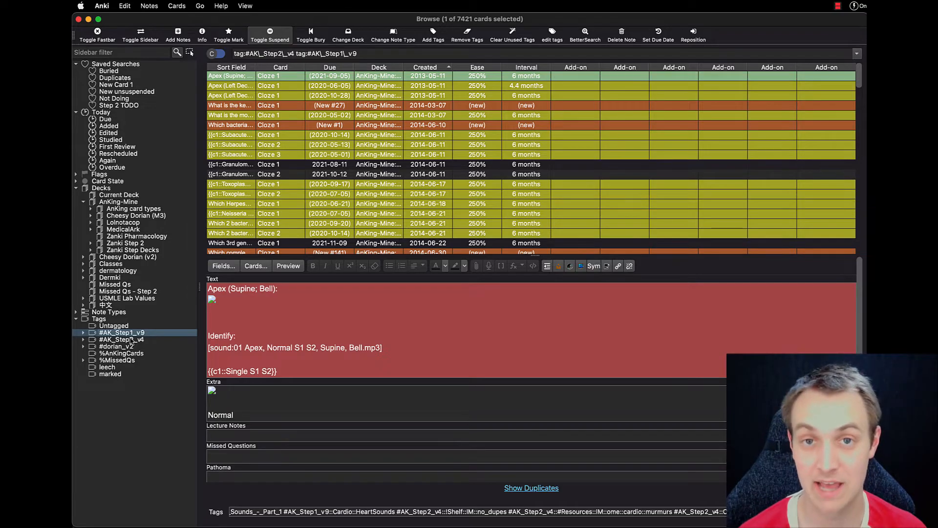
pyautogui.click(121, 339)
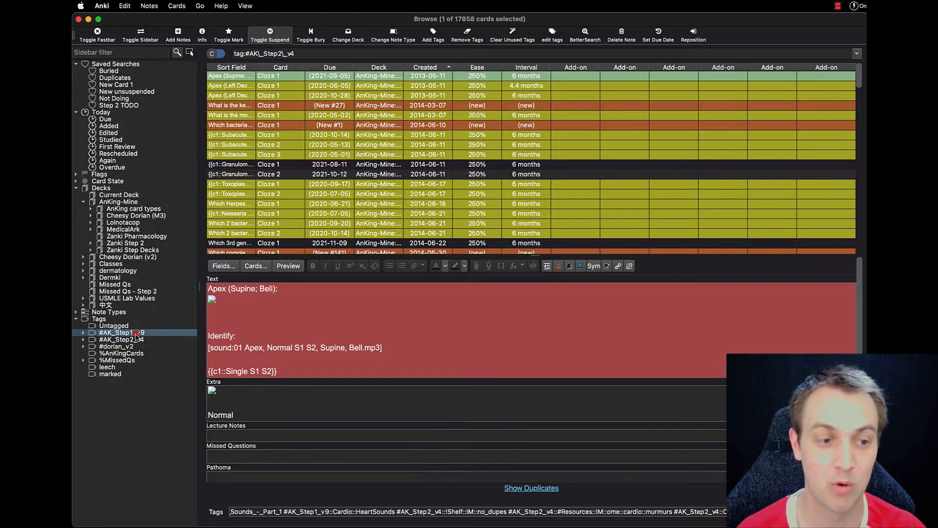
# List Step 1 cards lacking the Step 2 tag, then return to only #AK_Step2_v4 cards.
pyautogui.click(122, 332)
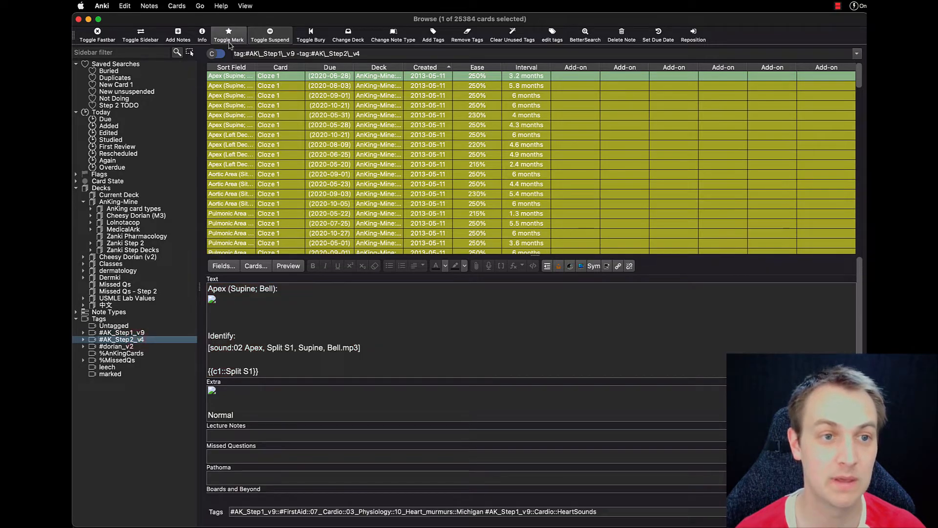
pyautogui.click(228, 31)
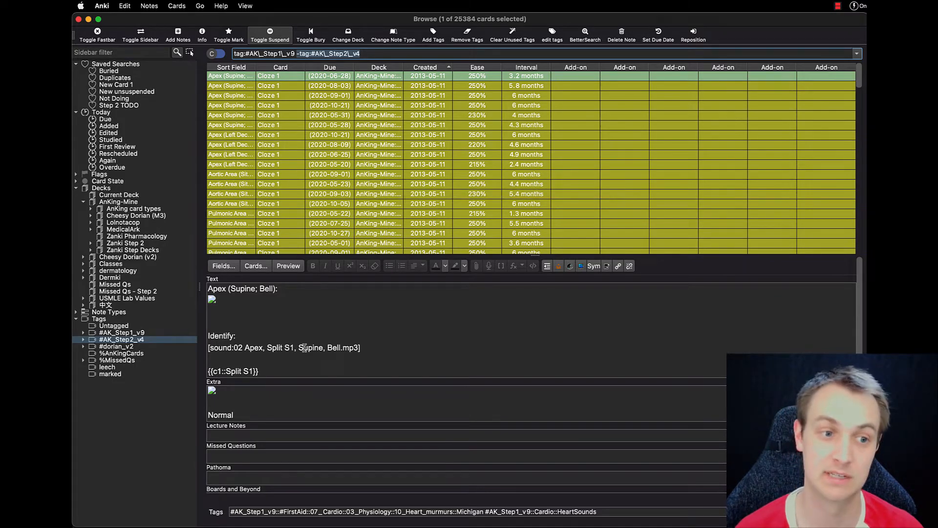
pyautogui.click(122, 339)
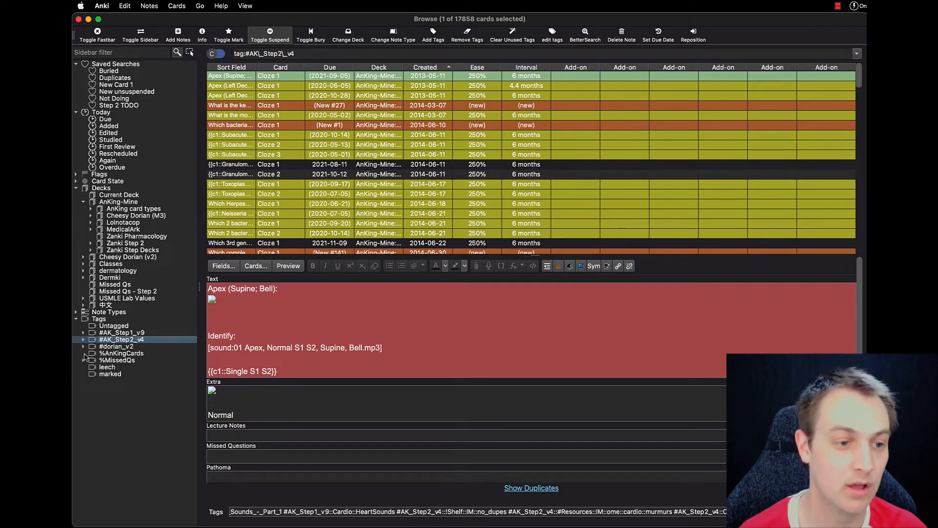
# Expand the Step 2 subtags, select all !DELETE cards, then list the !POTENTIAL_DUPLICATE cards.
pyautogui.click(82, 339)
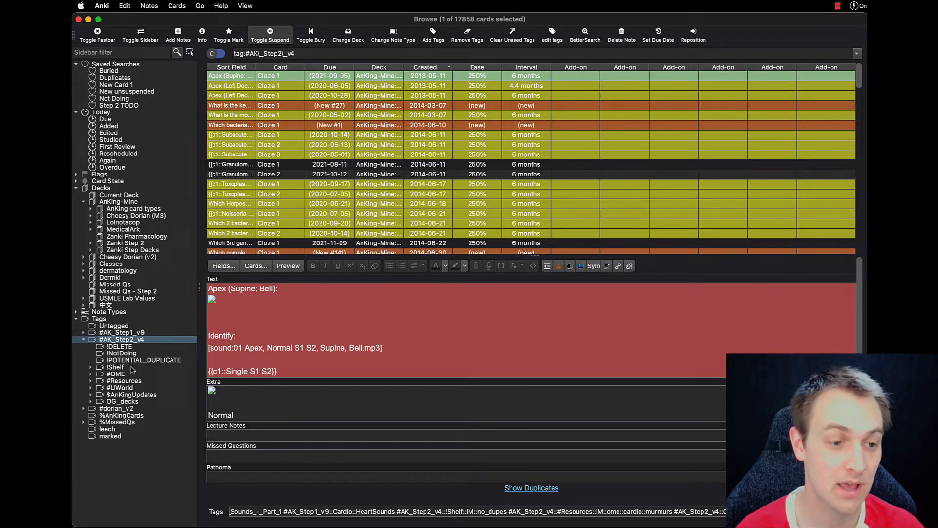
pyautogui.click(119, 345)
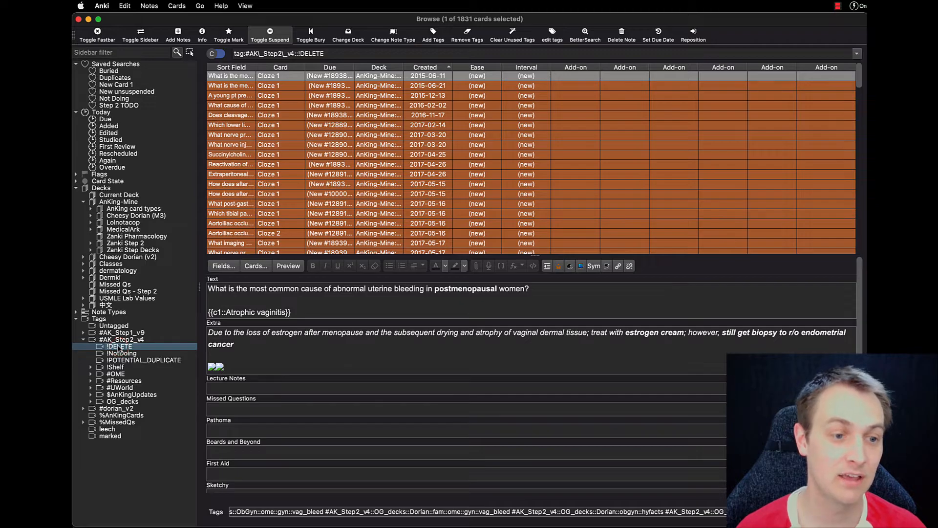
pyautogui.click(335, 145)
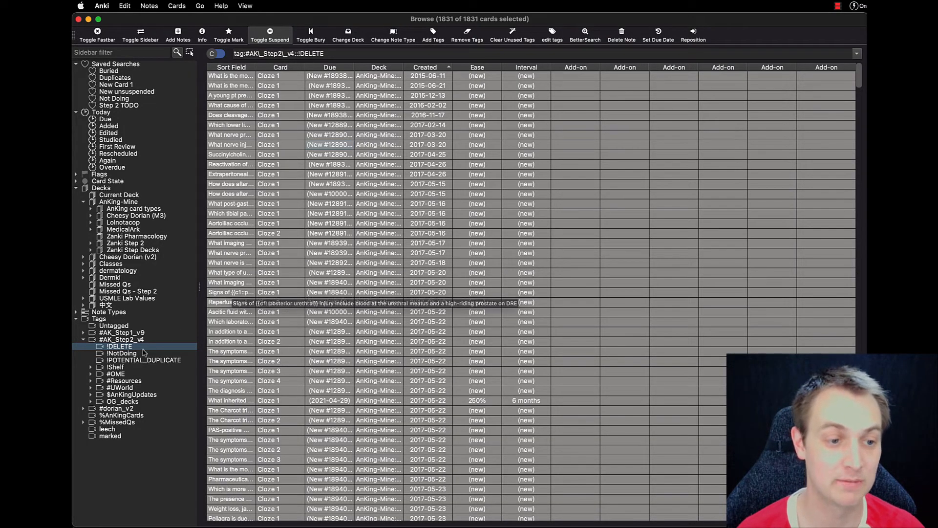
pyautogui.click(144, 360)
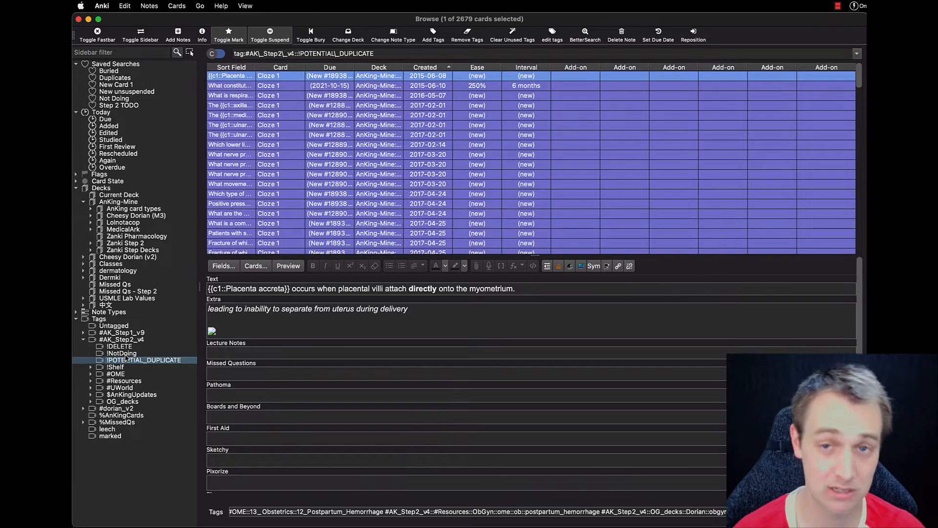
# Narrow the !Shelf cards to the Surgery tag and then its no_dupes subtag.
pyautogui.click(83, 366)
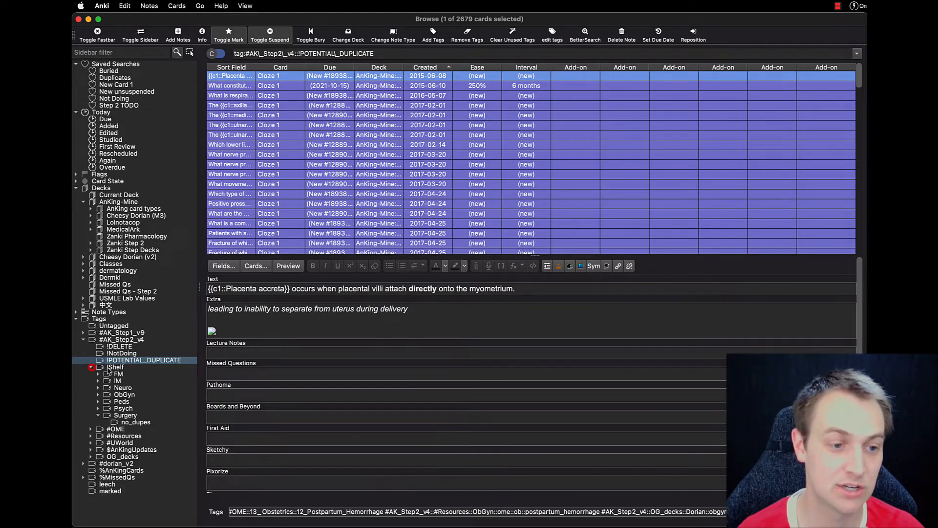
pyautogui.click(115, 366)
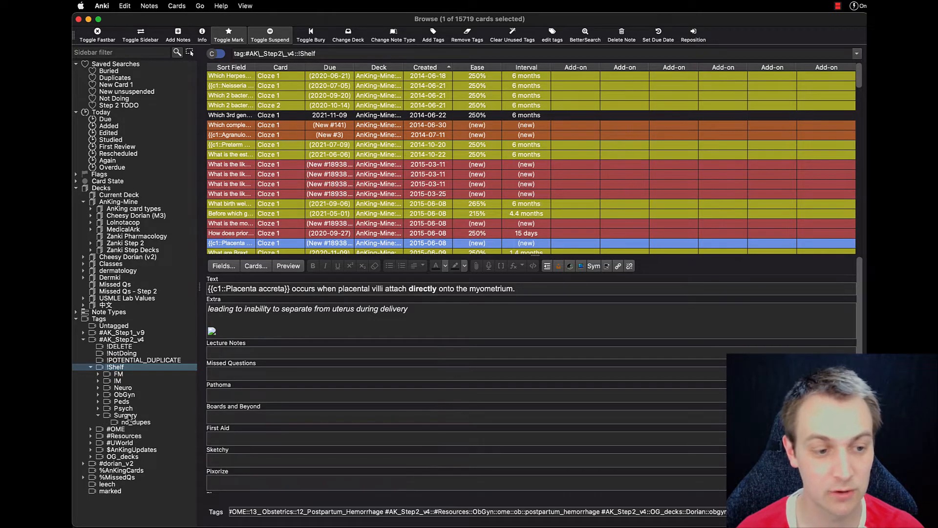
pyautogui.click(125, 415)
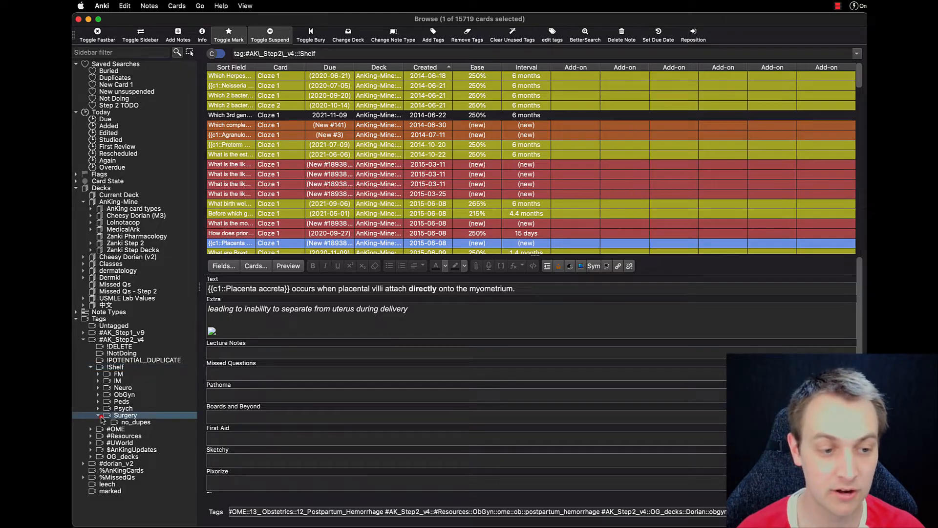
pyautogui.click(127, 415)
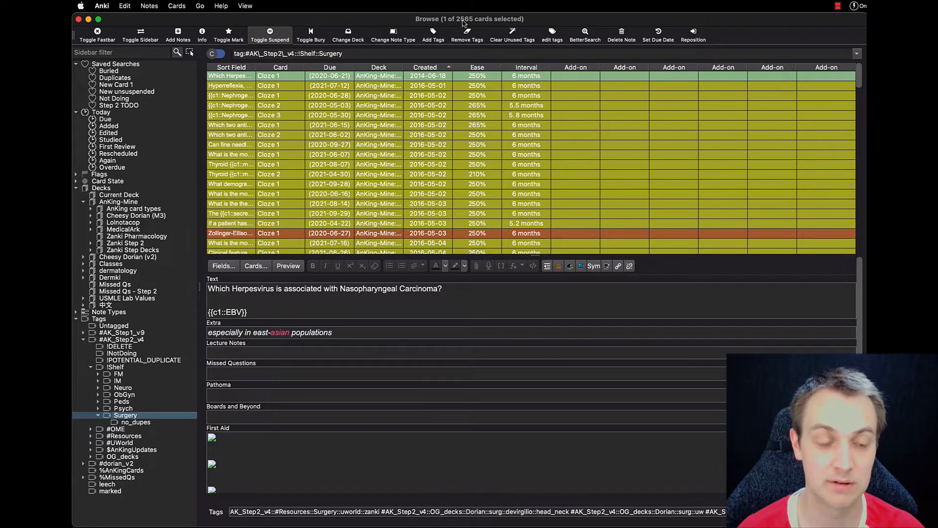
pyautogui.click(135, 422)
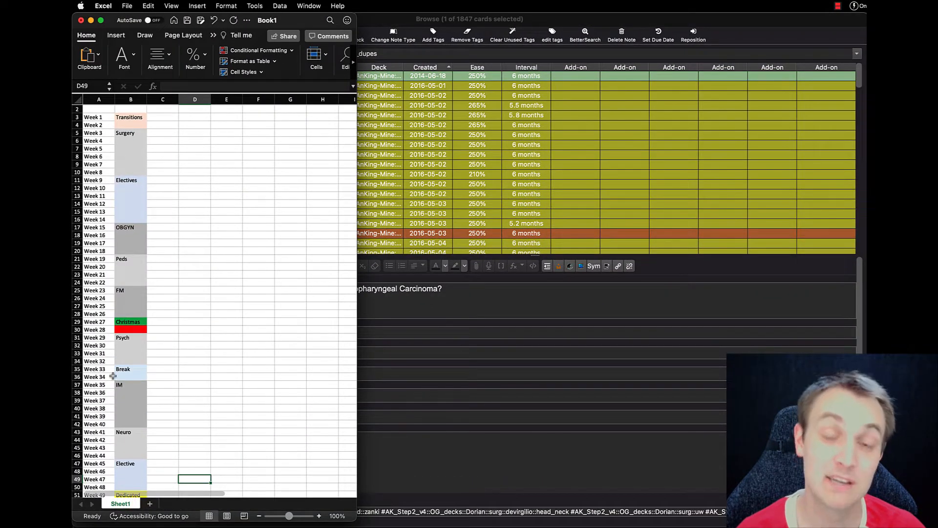
pyautogui.moveTo(139, 299)
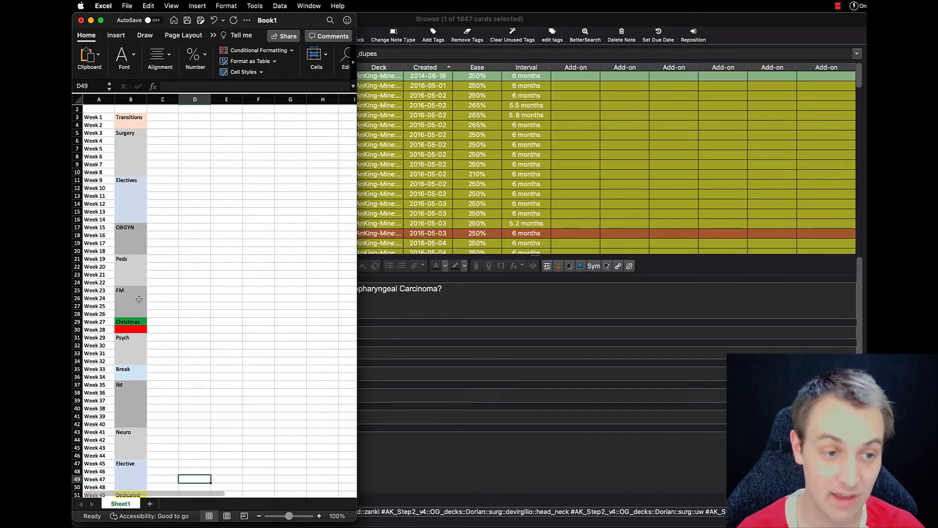
pyautogui.moveTo(162, 285)
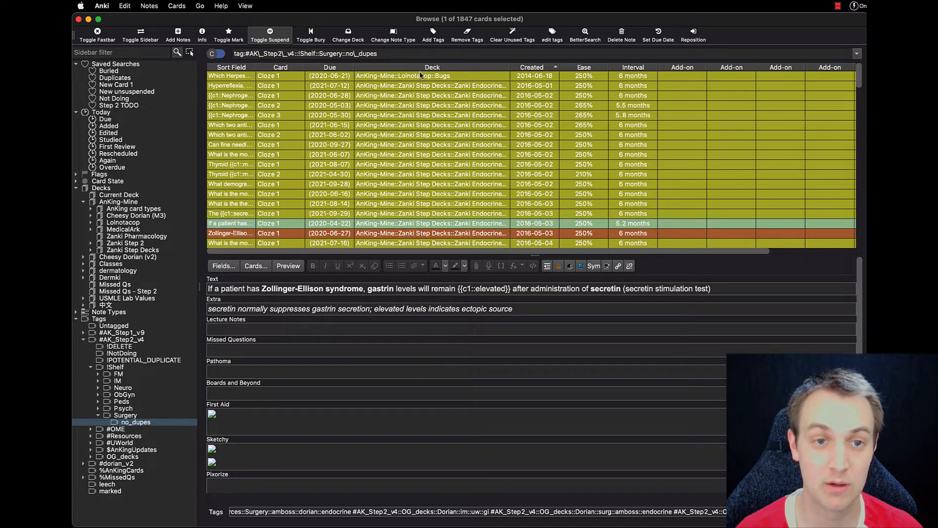
# Exclude the Zanki Step Decks and Zanki Pharmacology decks from the Surgery no_dupes search.
pyautogui.click(230, 76)
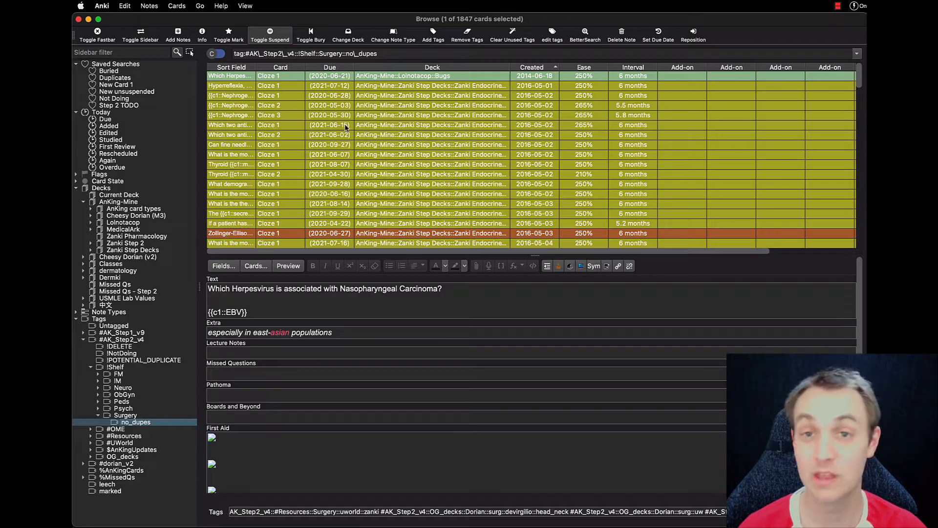
pyautogui.moveTo(307, 149)
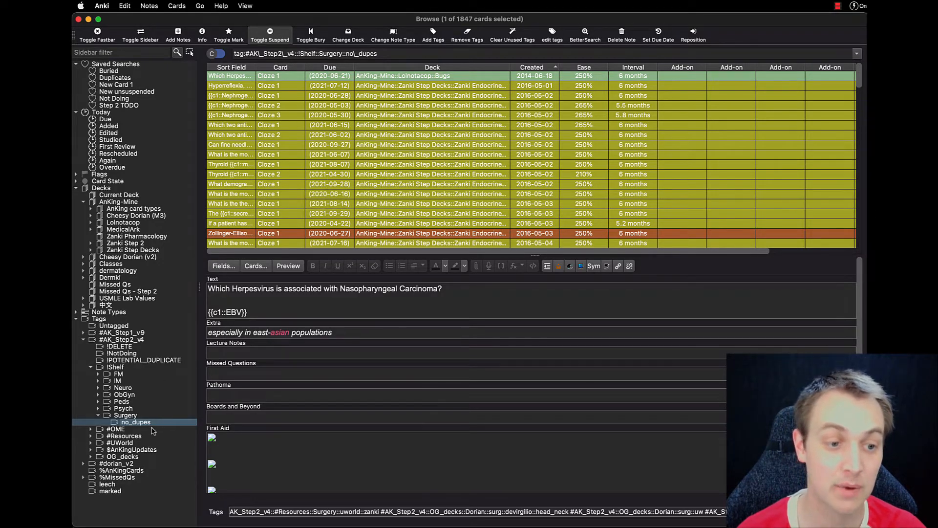
pyautogui.click(135, 422)
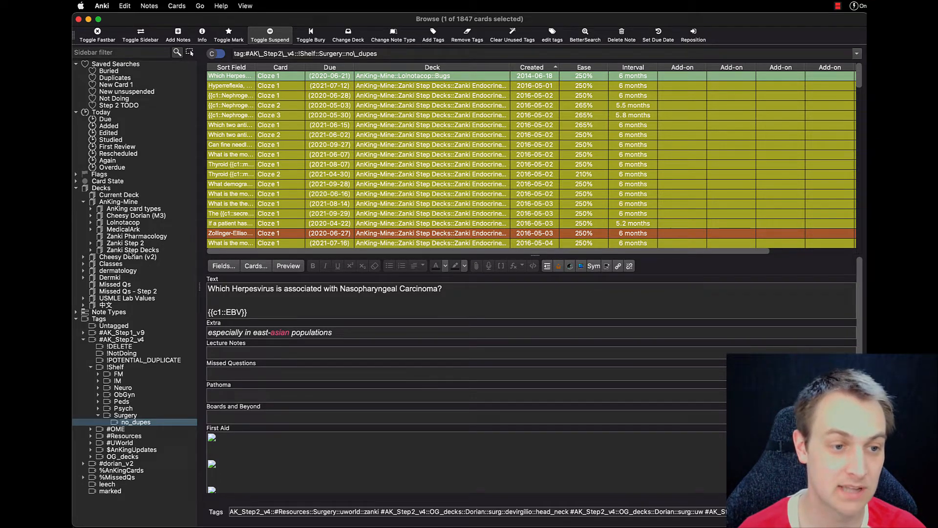
pyautogui.click(132, 250)
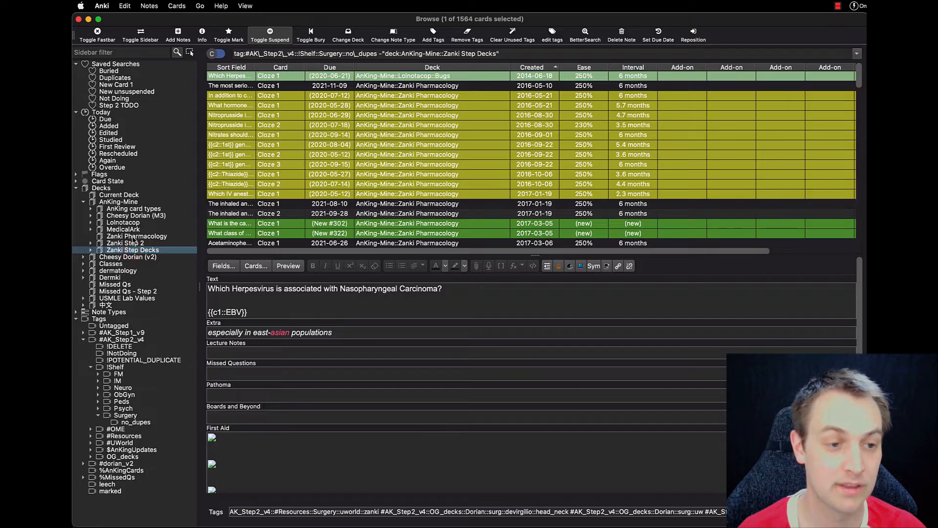
pyautogui.click(136, 235)
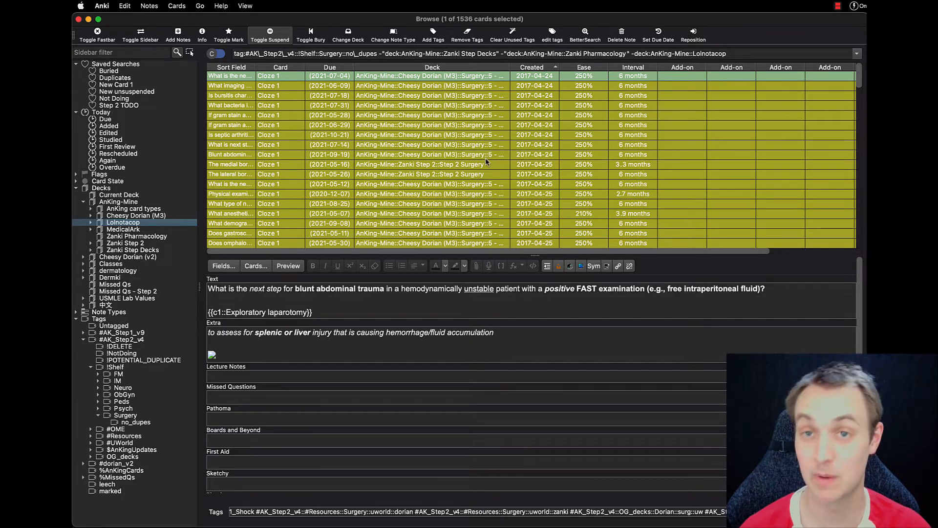
pyautogui.moveTo(496, 162)
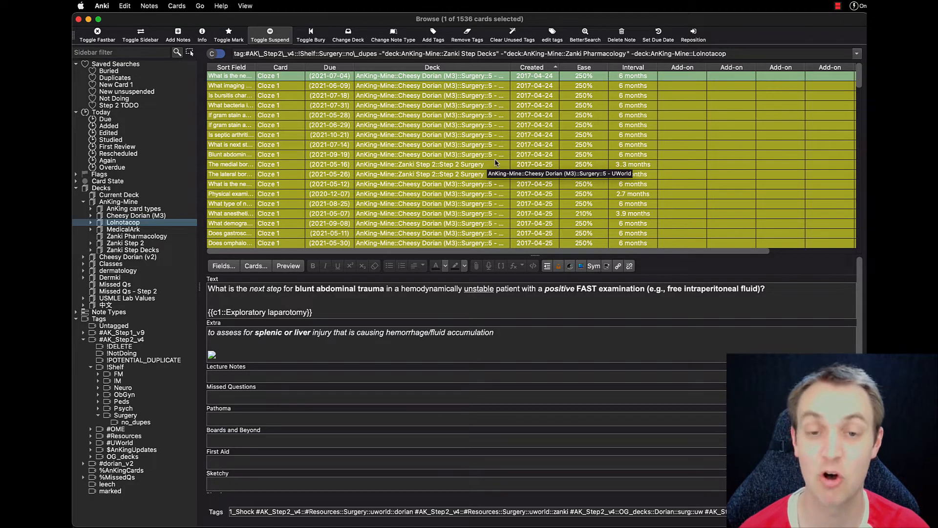
pyautogui.click(733, 53)
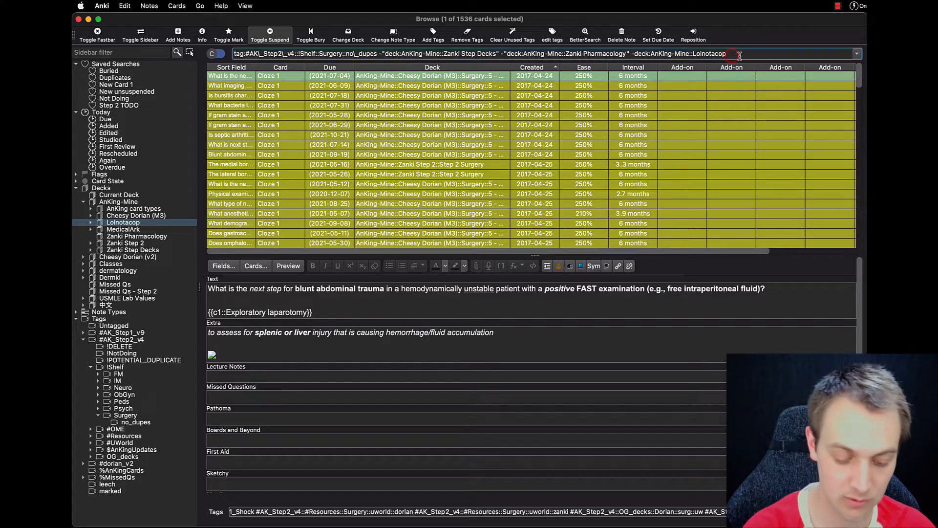
# Append is:suspend and -flag:1 to the Surgery search, leaving 1353 cards.
pyautogui.write('is:suspended')
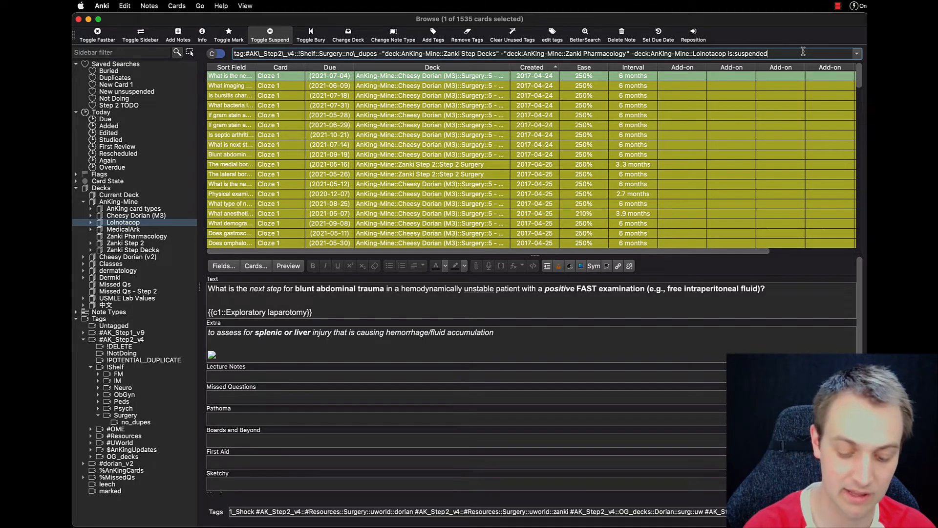
pyautogui.write('-flag:')
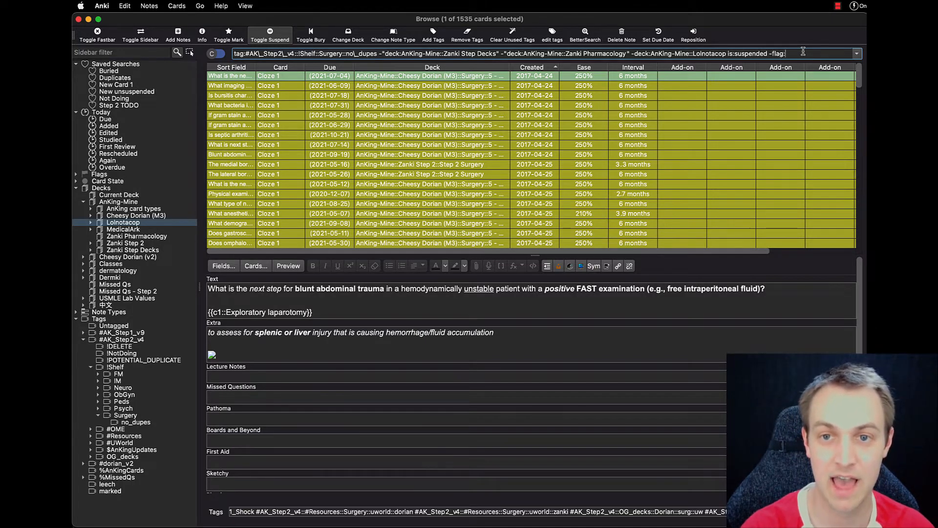
pyautogui.write('1')
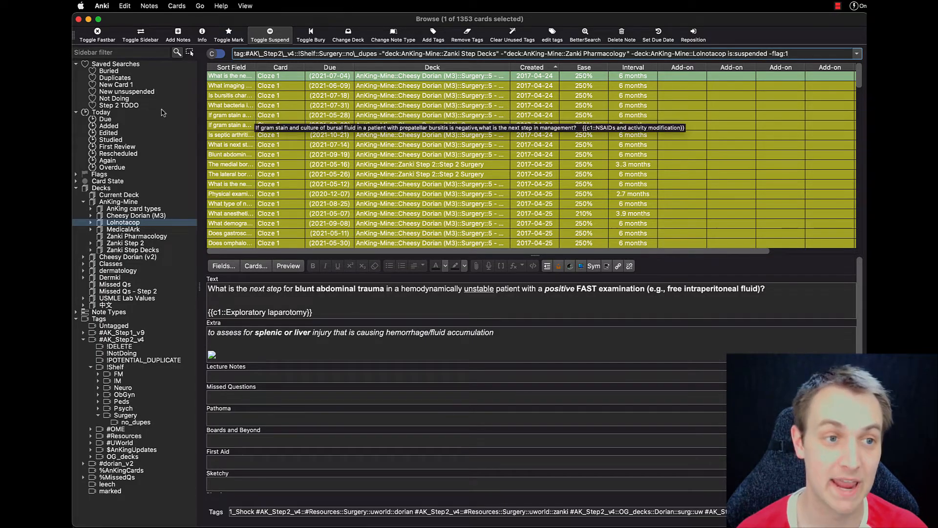
pyautogui.moveTo(165, 103)
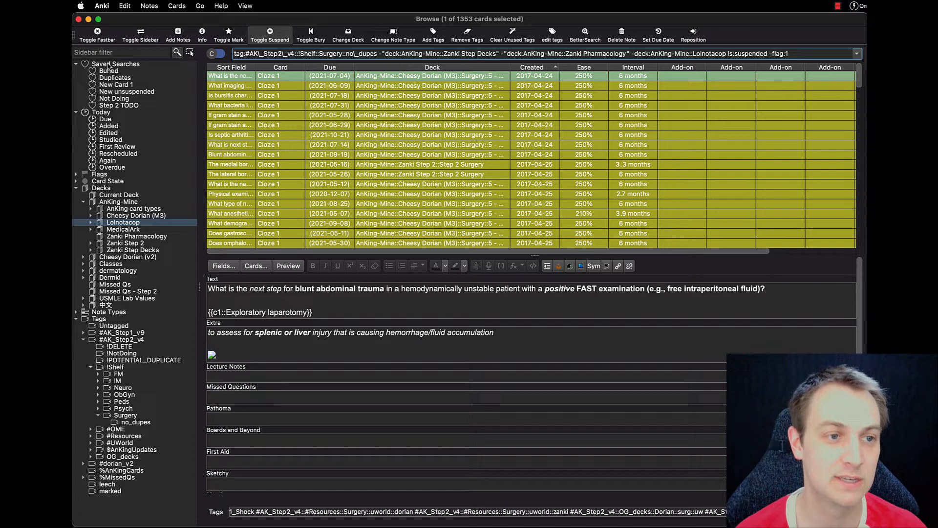
# Save the current Surgery search as the saved search 'Surgery TODO'.
pyautogui.rightClick(116, 64)
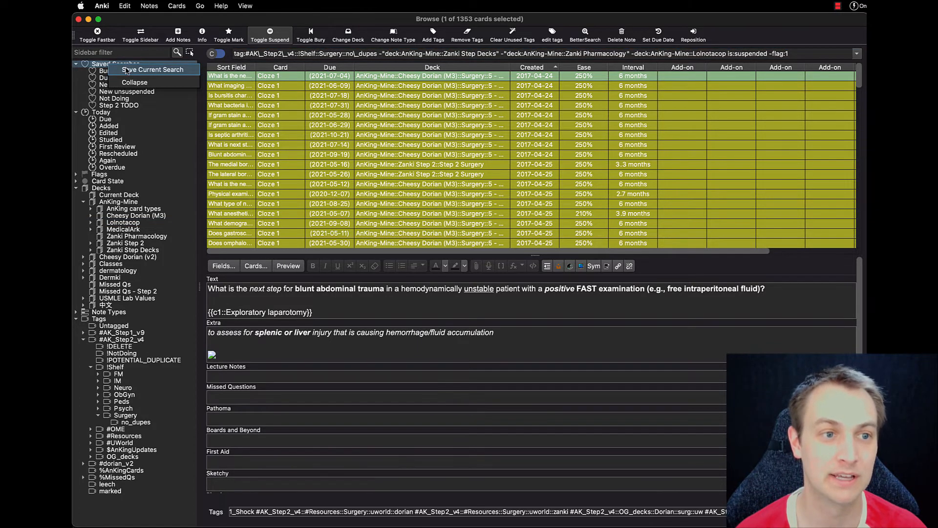
pyautogui.click(153, 69)
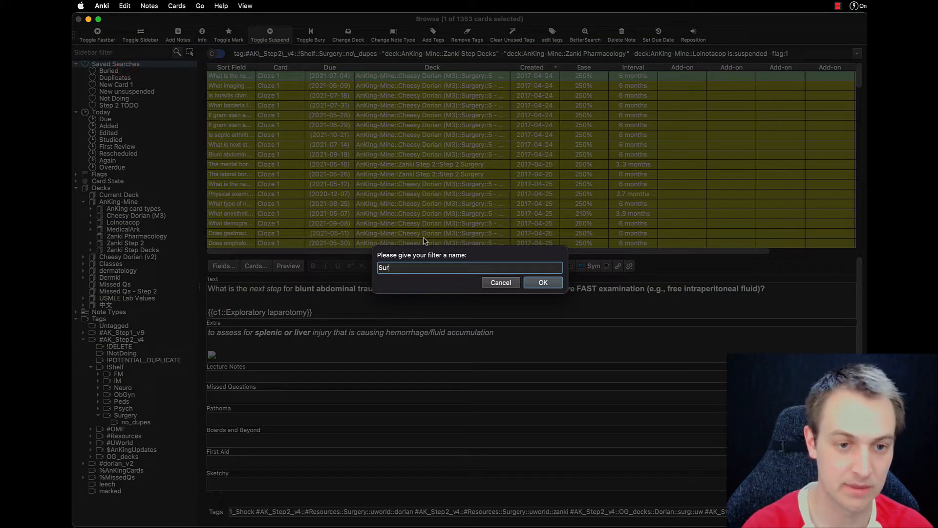
pyautogui.click(543, 281)
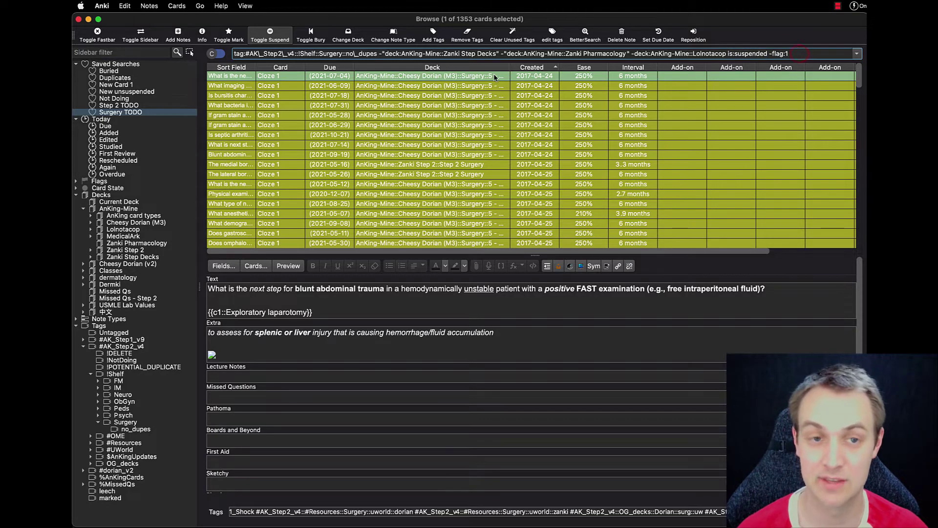
pyautogui.click(231, 134)
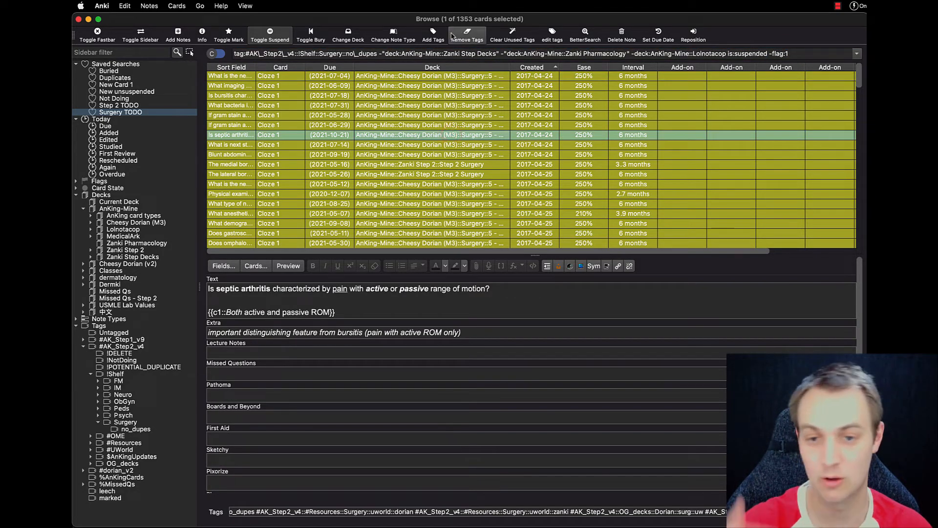
pyautogui.moveTo(467, 37)
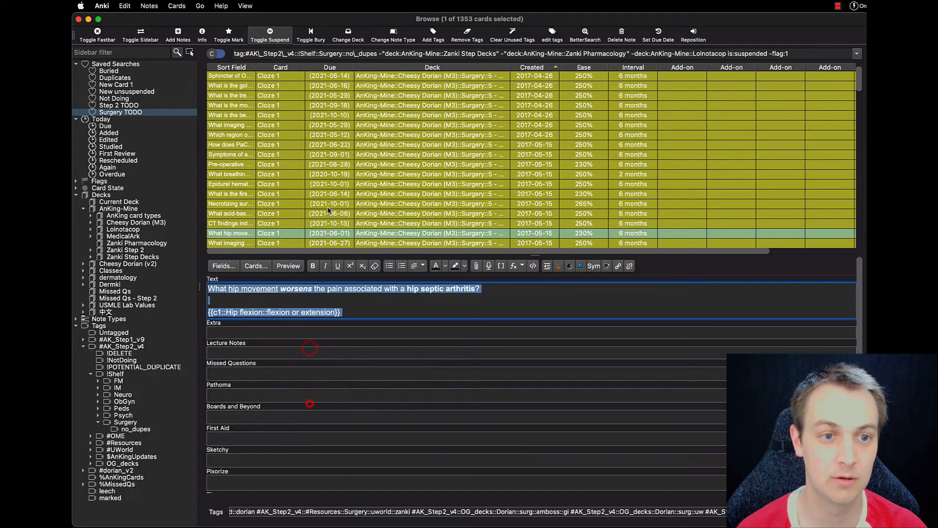
pyautogui.click(231, 76)
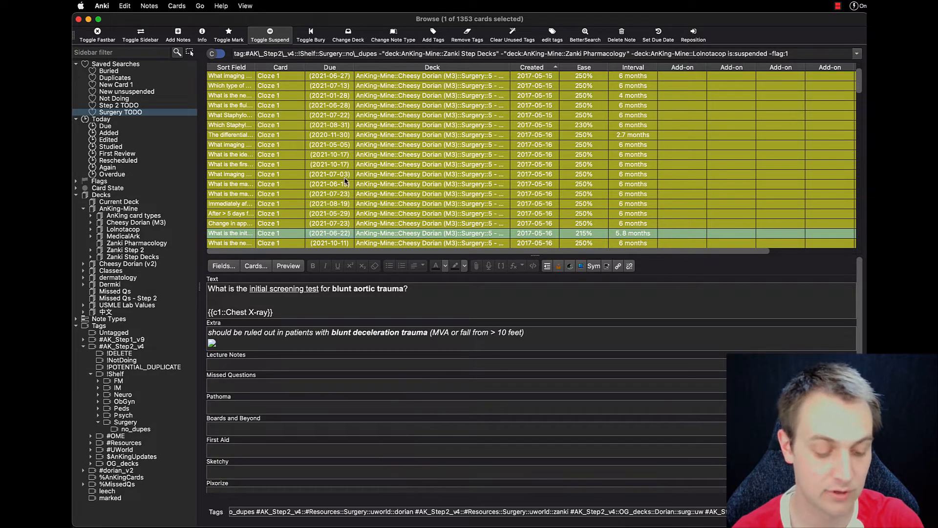
pyautogui.click(230, 232)
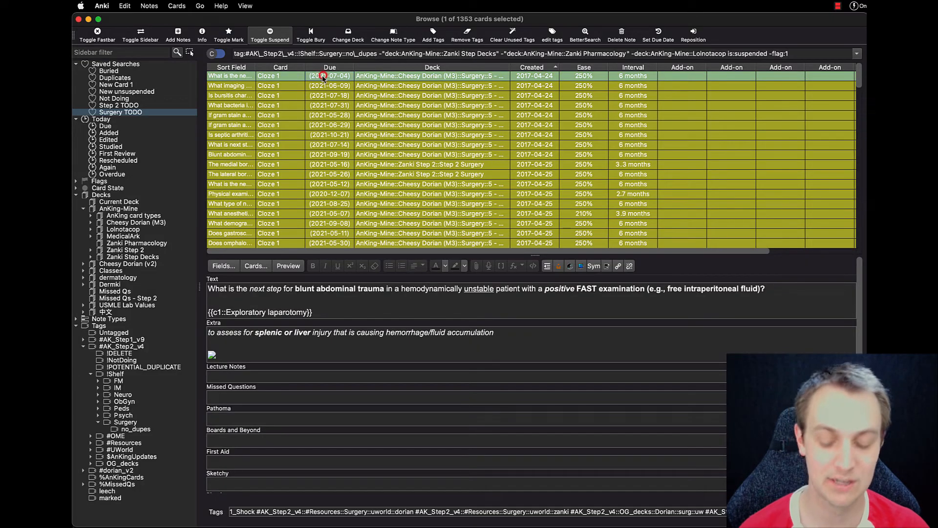
pyautogui.click(249, 115)
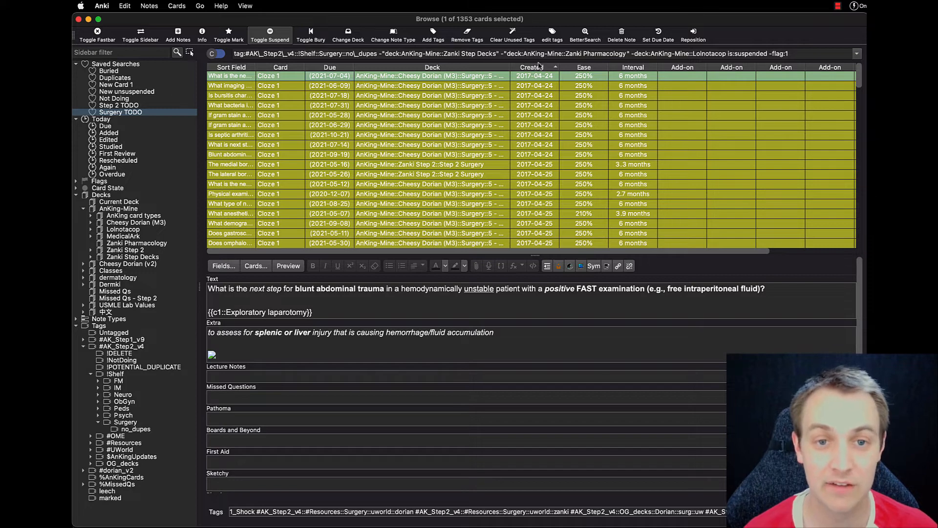
pyautogui.moveTo(287, 115)
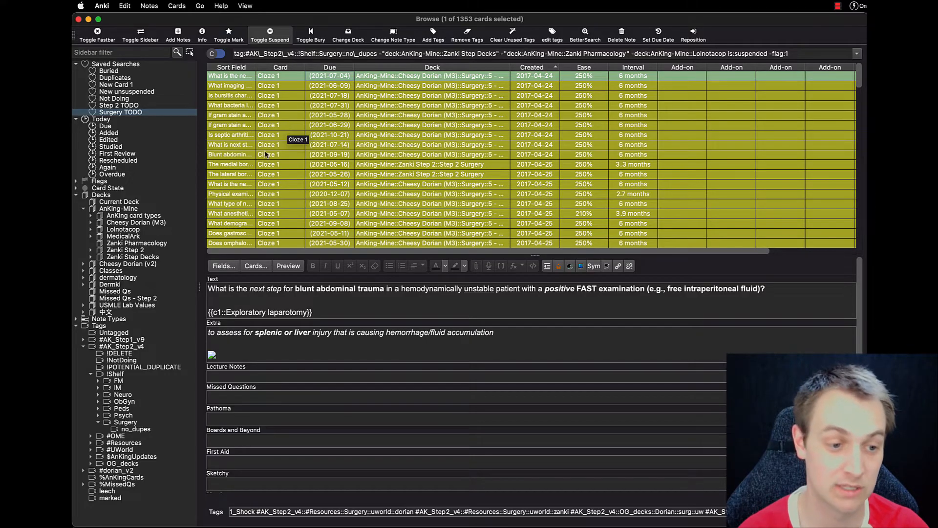
pyautogui.click(89, 436)
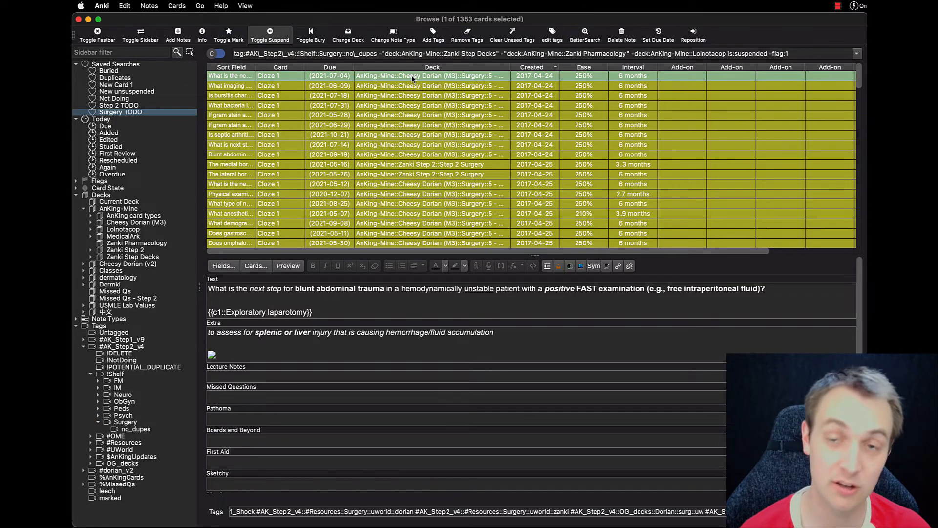
pyautogui.moveTo(413, 77)
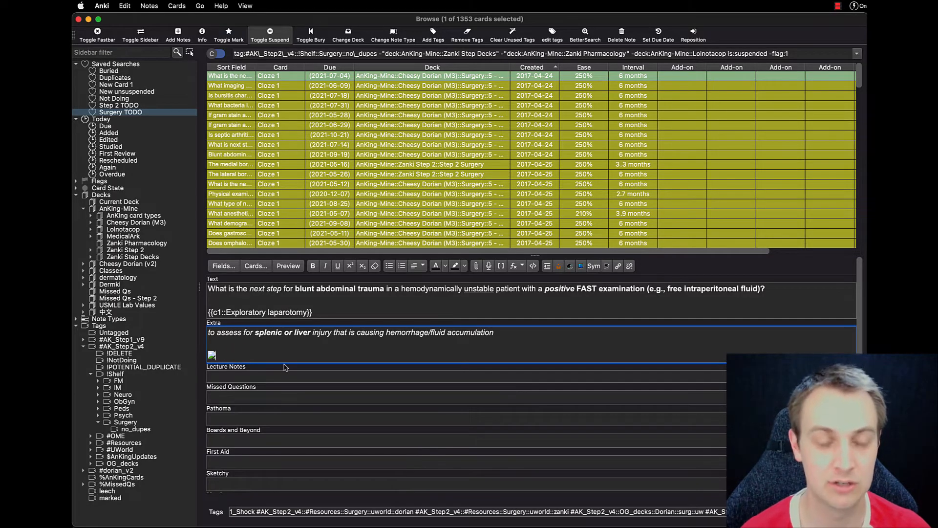
# Select the word unstable in the card's question, then move to the imaging modality card.
pyautogui.click(294, 86)
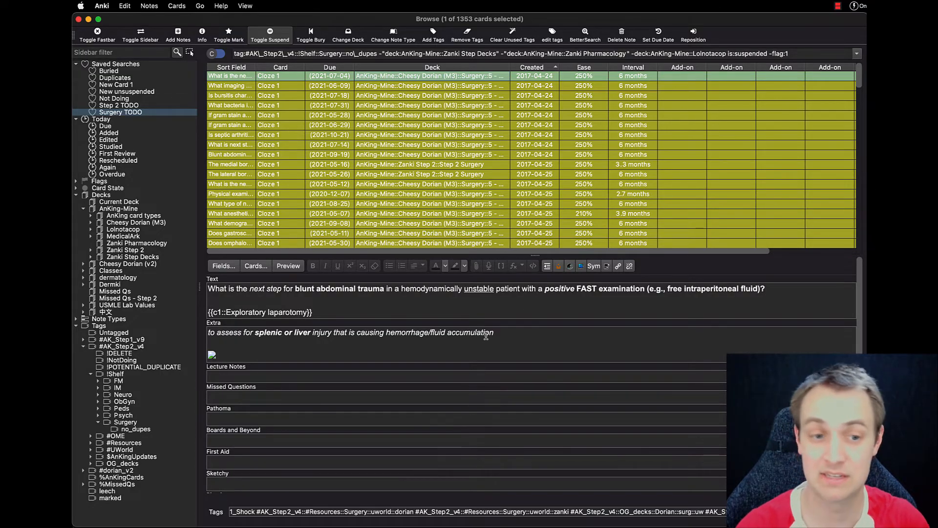
pyautogui.doubleClick(478, 288)
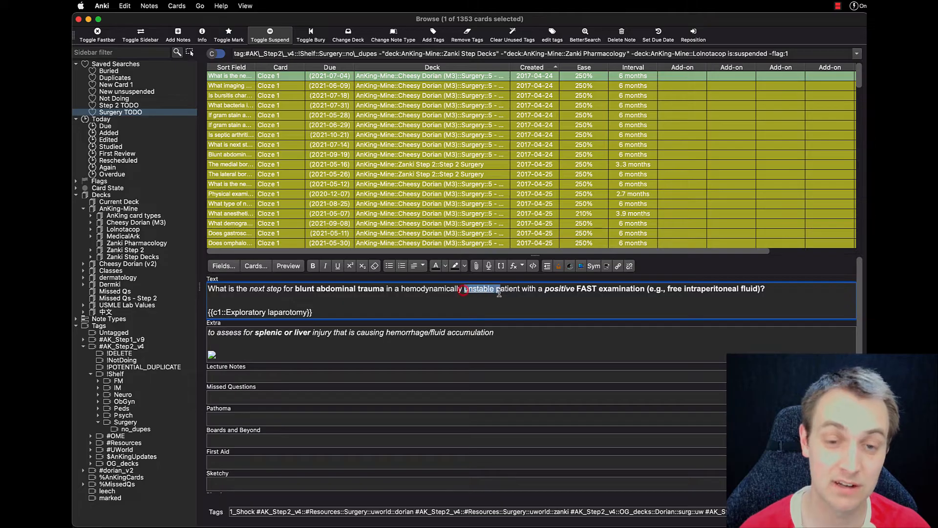
pyautogui.doubleClick(478, 289)
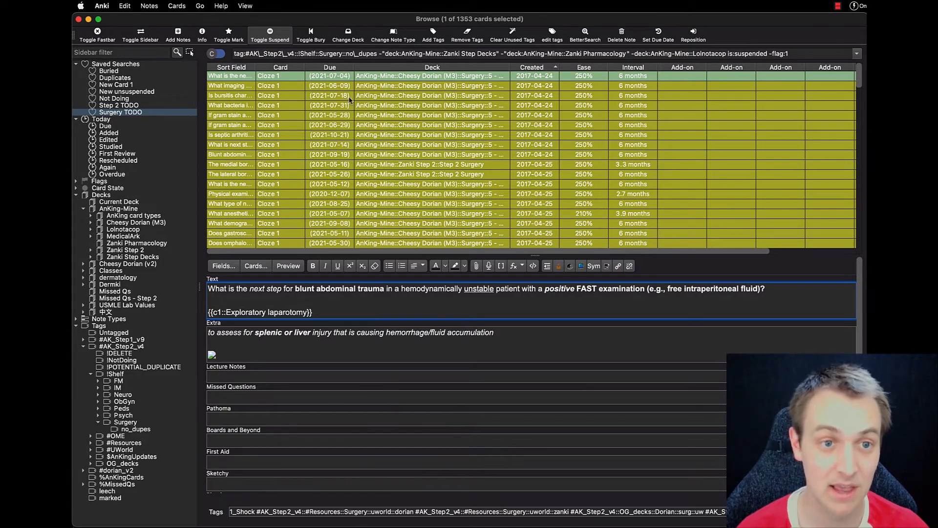
pyautogui.click(231, 86)
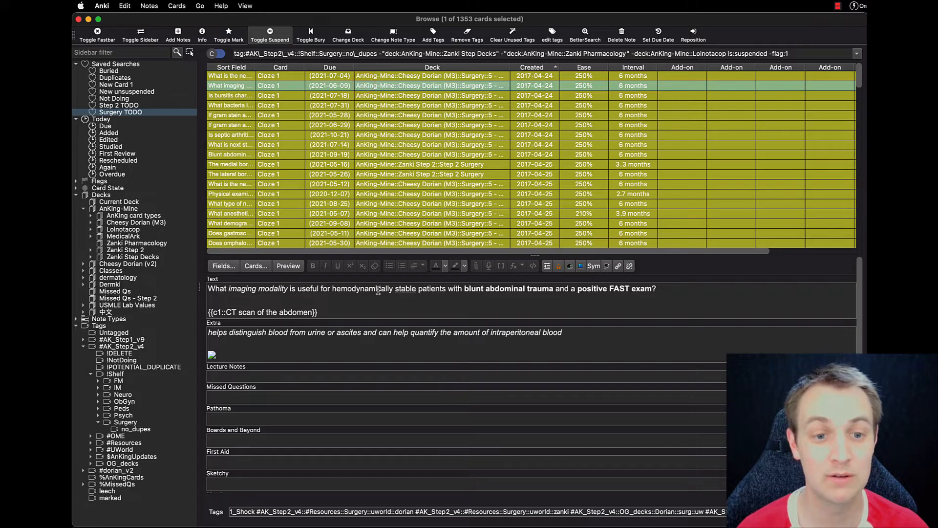
pyautogui.moveTo(645, 291)
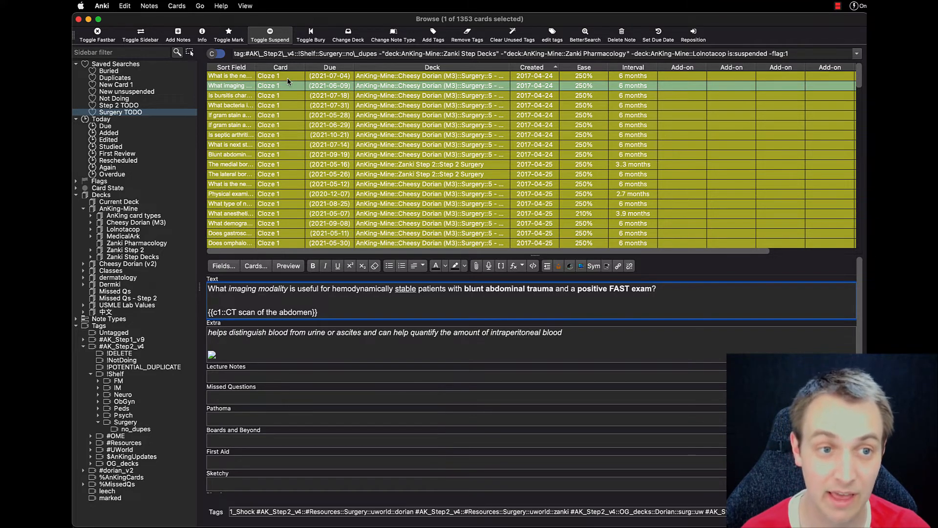
# Select the bursitis range-of-motion card in the Surgery TODO search and flag it red.
pyautogui.click(230, 76)
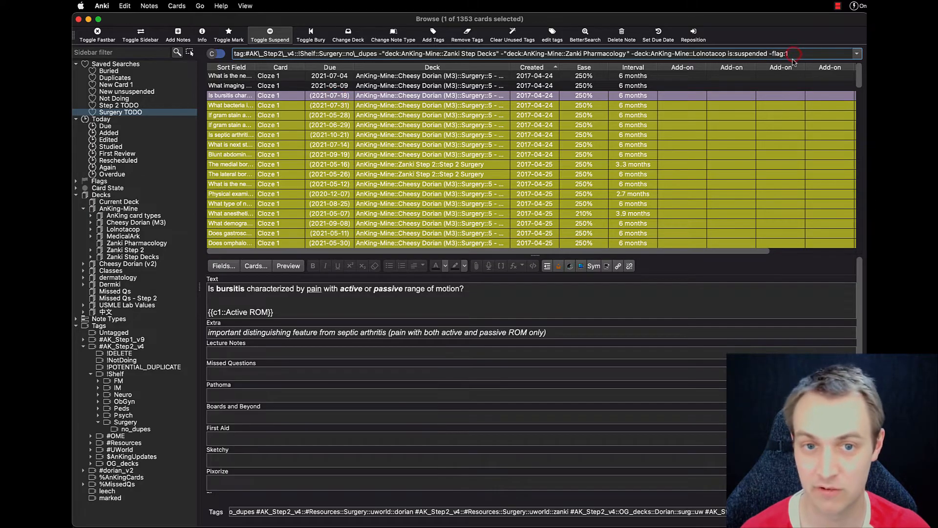
pyautogui.click(230, 106)
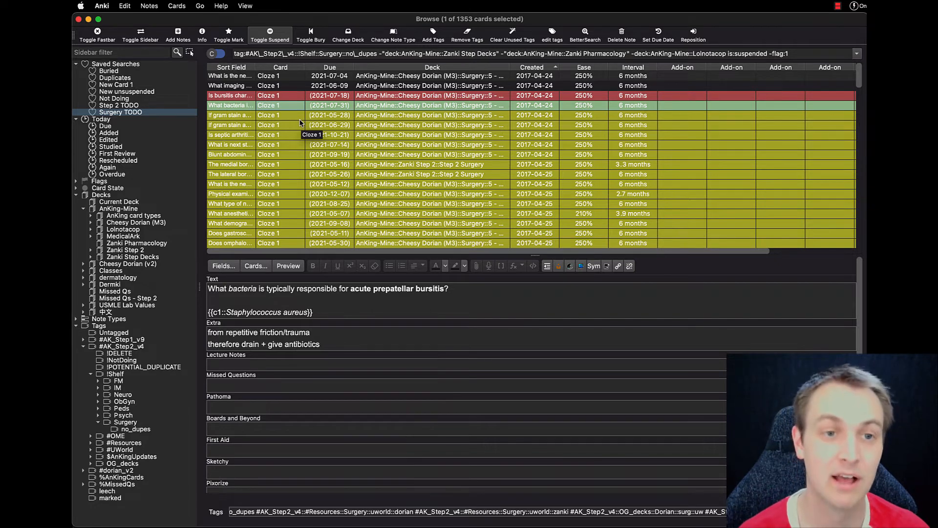
# Flag the acute prepatellar bursitis bacteria card red and move to the bursal fluid gram stain card.
pyautogui.click(231, 115)
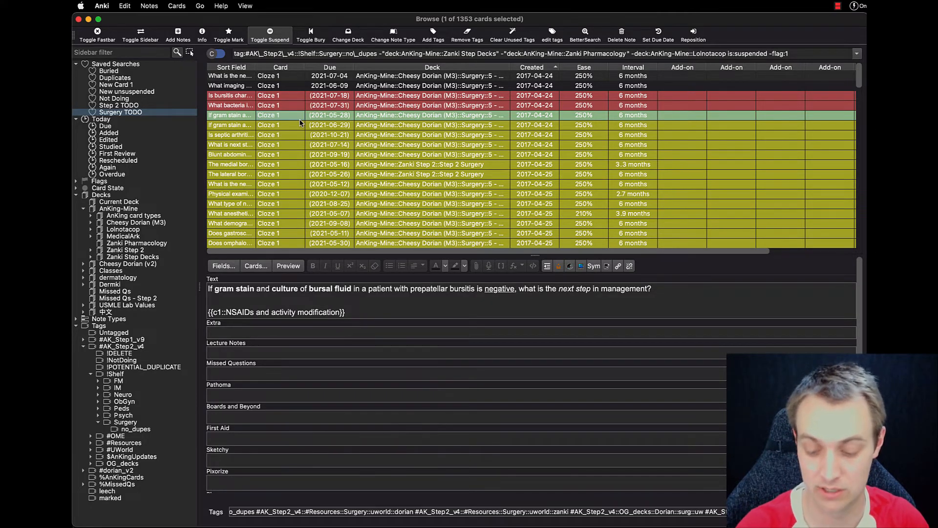
pyautogui.click(231, 105)
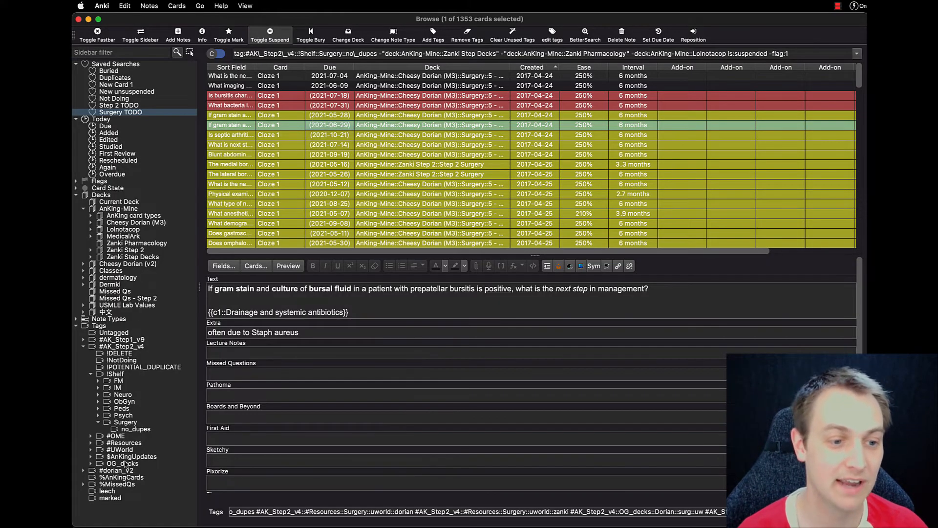
# Search the Psych no_dupes shelf tag, excluding Zanki Step Decks, Zanki Pharmacology and Lolnotacop.
pyautogui.click(100, 414)
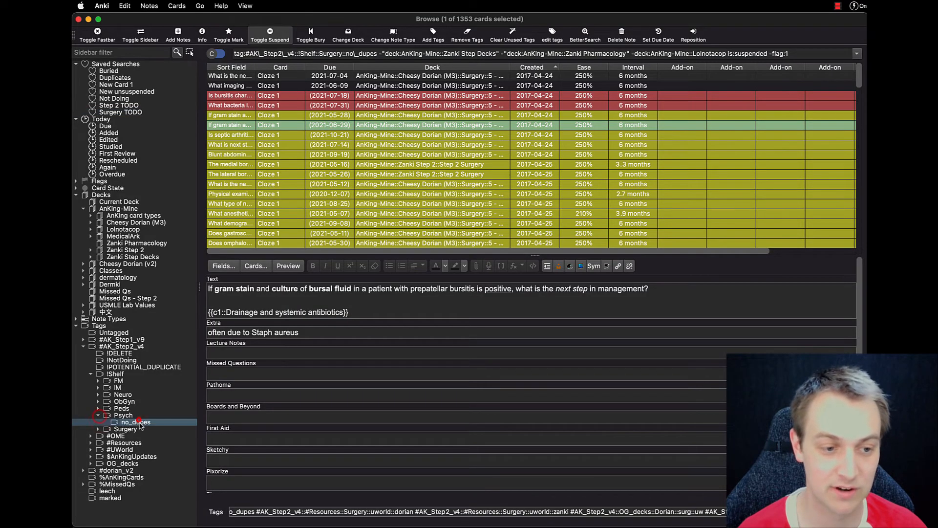
pyautogui.click(136, 422)
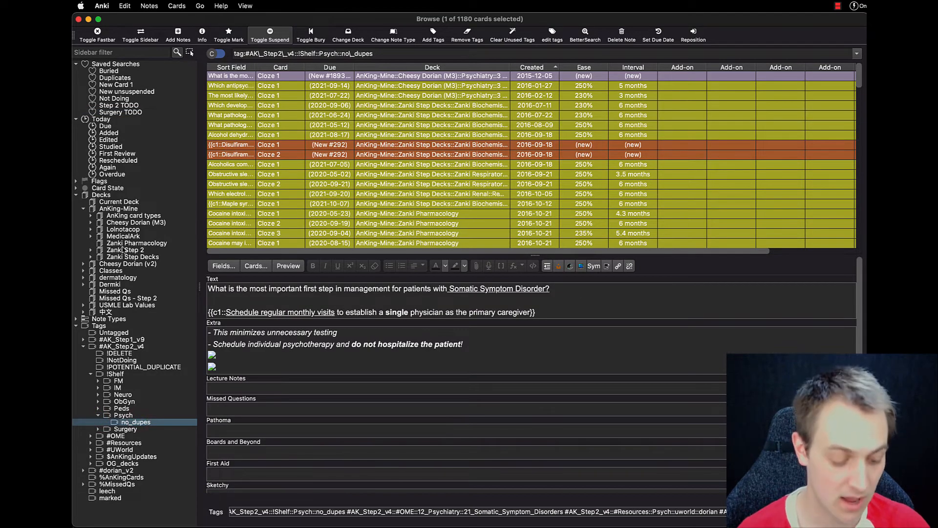
pyautogui.click(133, 256)
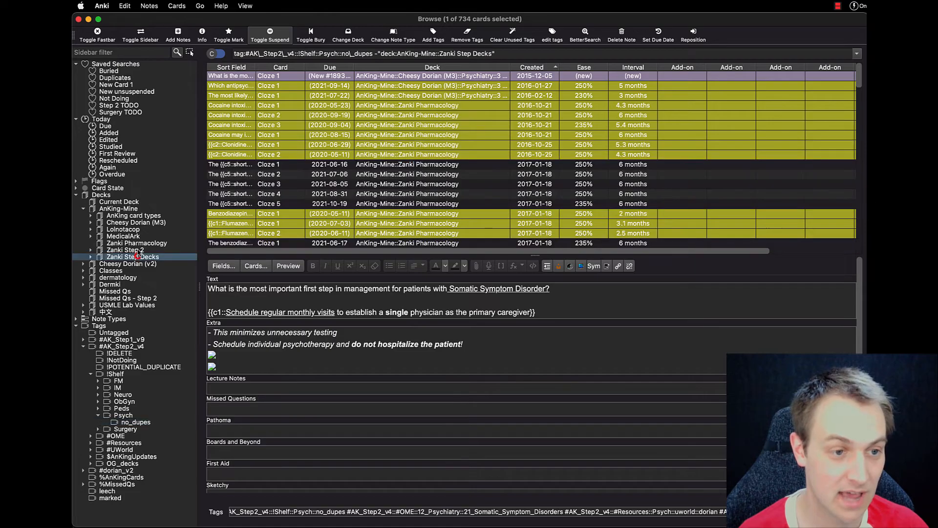
pyautogui.click(123, 228)
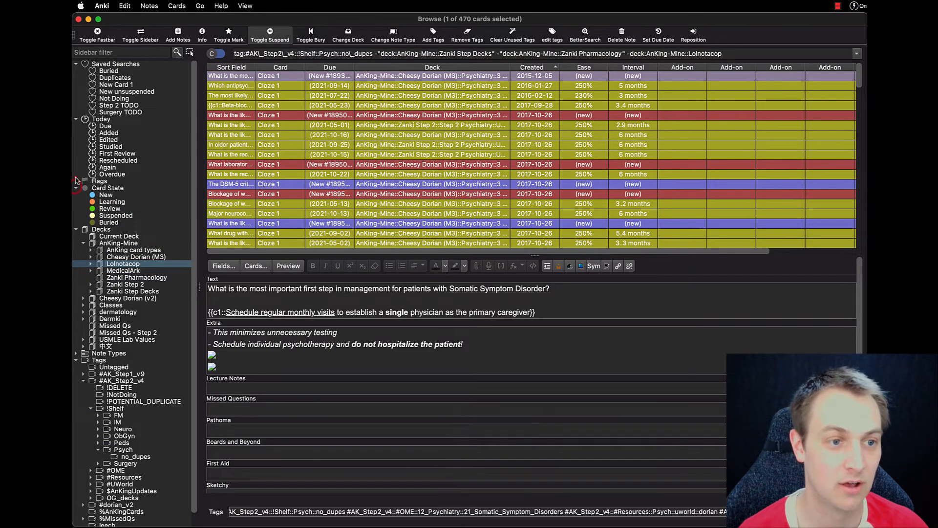
# Also exclude suspended and red-flagged cards, leaving 307 Psych cards.
pyautogui.click(76, 180)
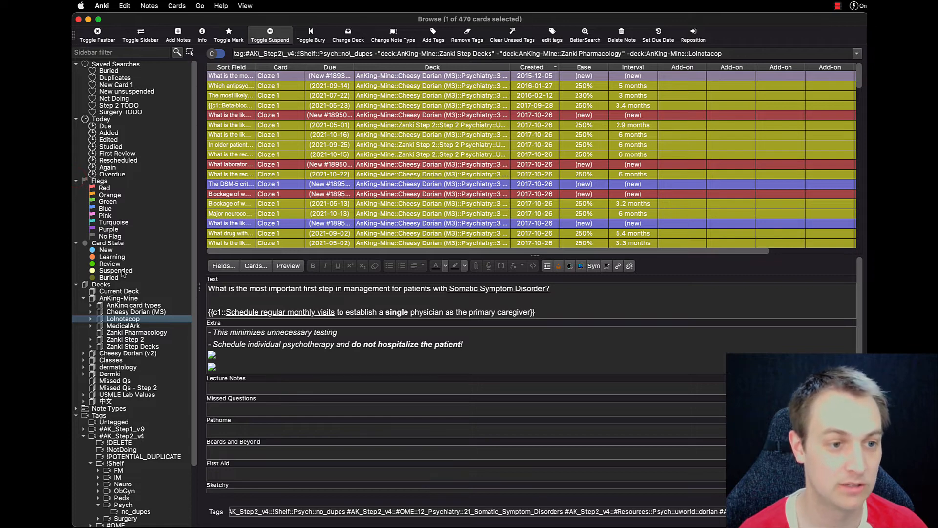
pyautogui.click(115, 270)
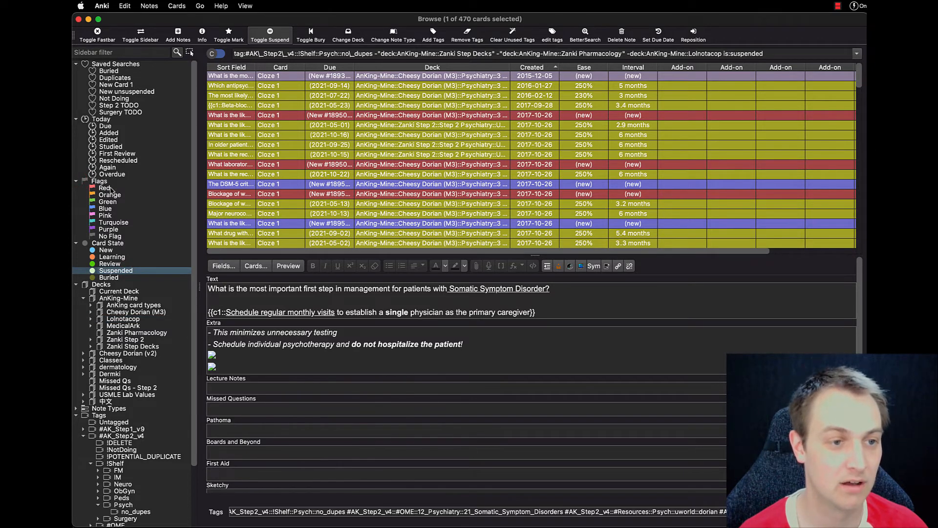
pyautogui.click(104, 187)
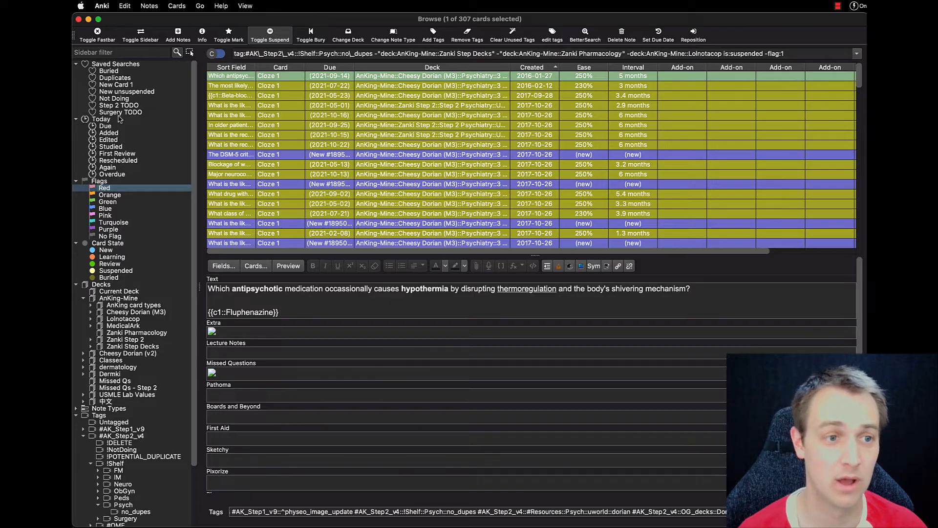
# Return to the Surgery TODO search, flag the neuromuscular blocking agent and another card red, and refresh to 1339 cards.
pyautogui.click(120, 111)
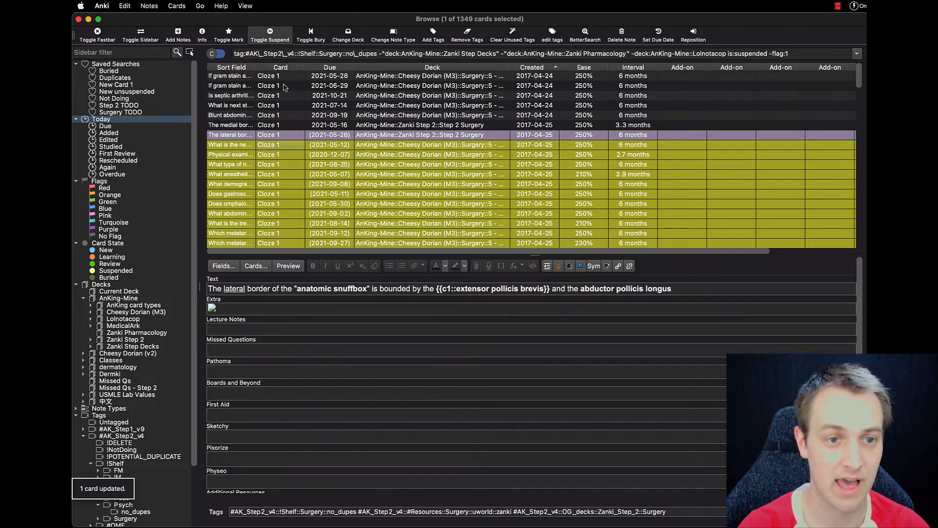
pyautogui.click(231, 164)
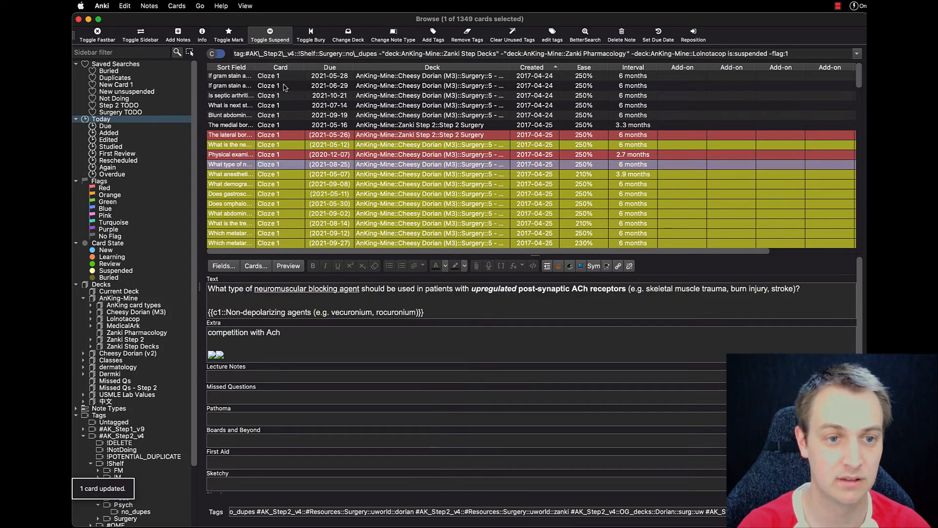
pyautogui.click(319, 194)
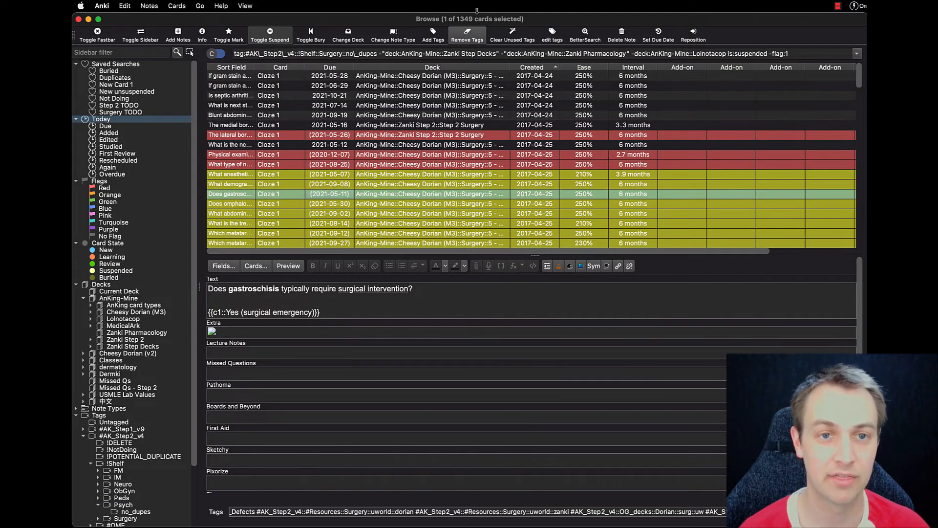
pyautogui.click(430, 54)
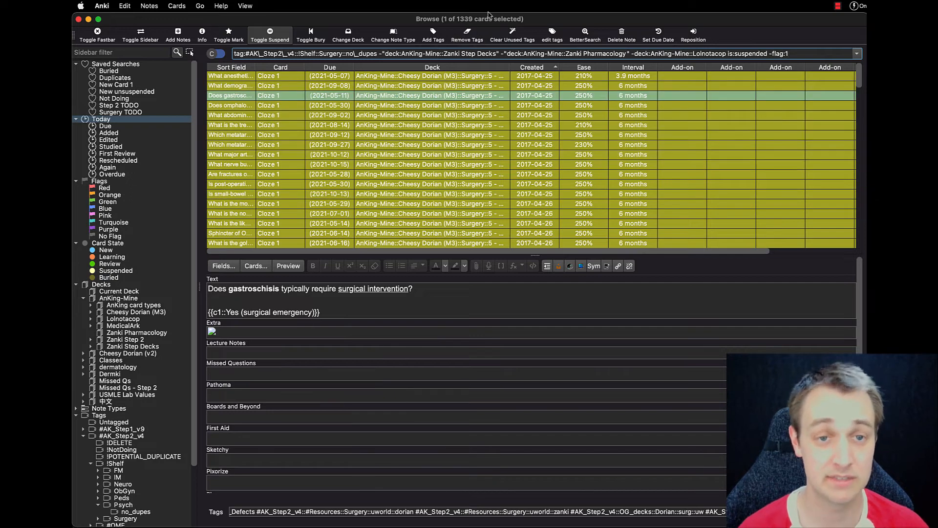
pyautogui.moveTo(125, 114)
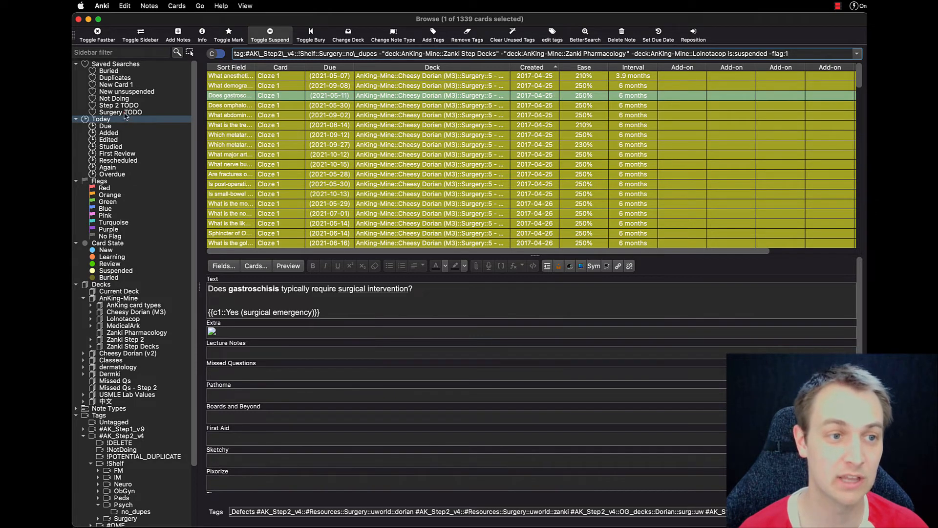
# Rerun the Surgery TODO search, then list all cards tagged %MissedQs.
pyautogui.click(120, 111)
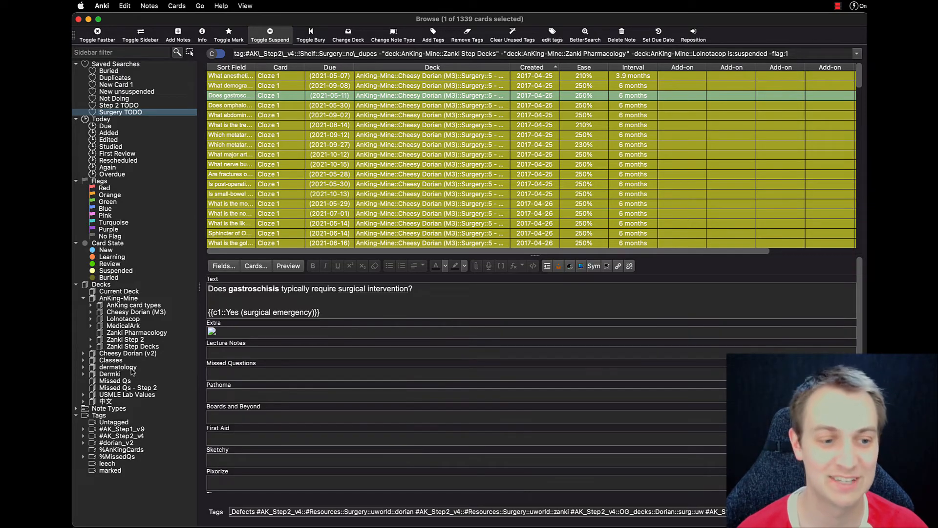
pyautogui.click(117, 456)
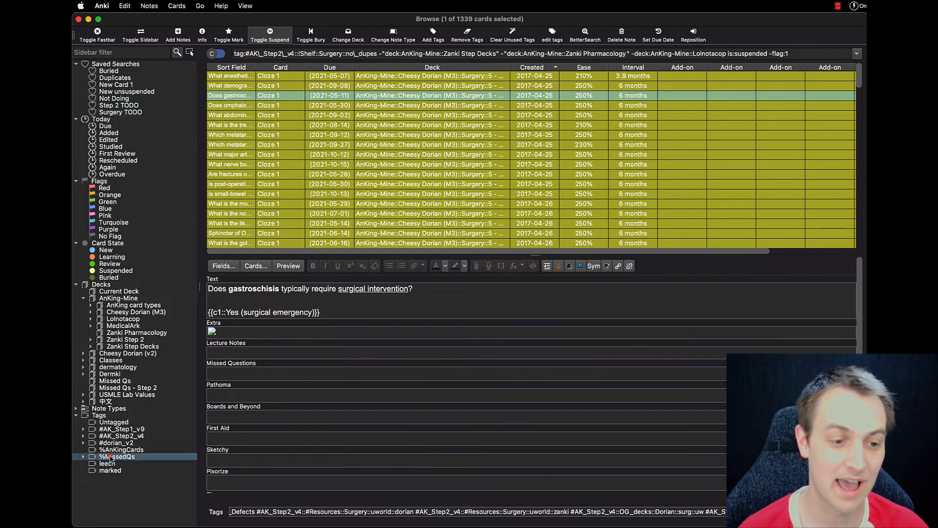
pyautogui.click(117, 456)
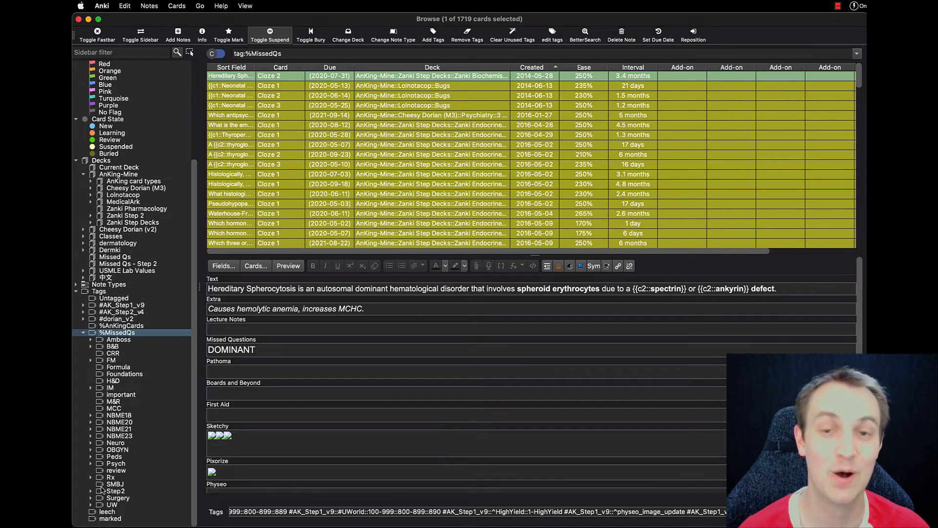
# List the %MissedQs Amboss subtag cards, then close the browser back to the deck list.
pyautogui.click(91, 339)
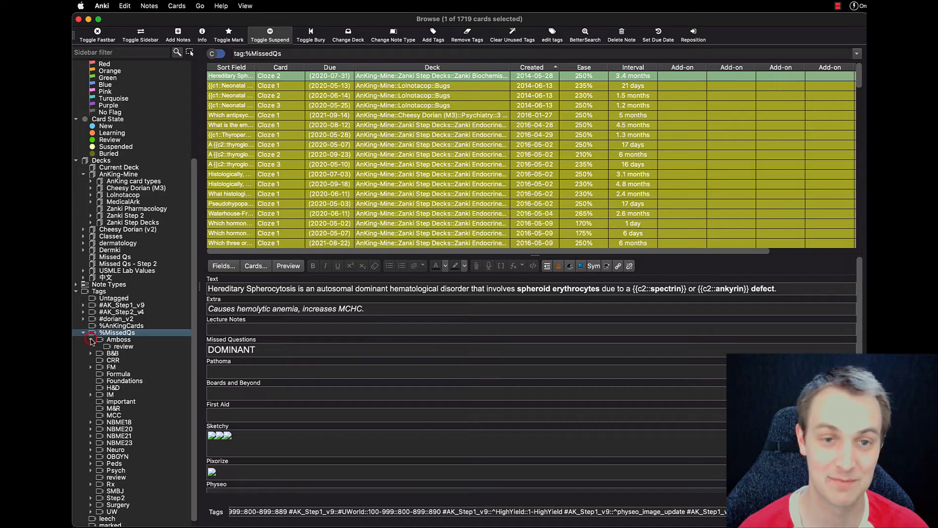
pyautogui.click(119, 339)
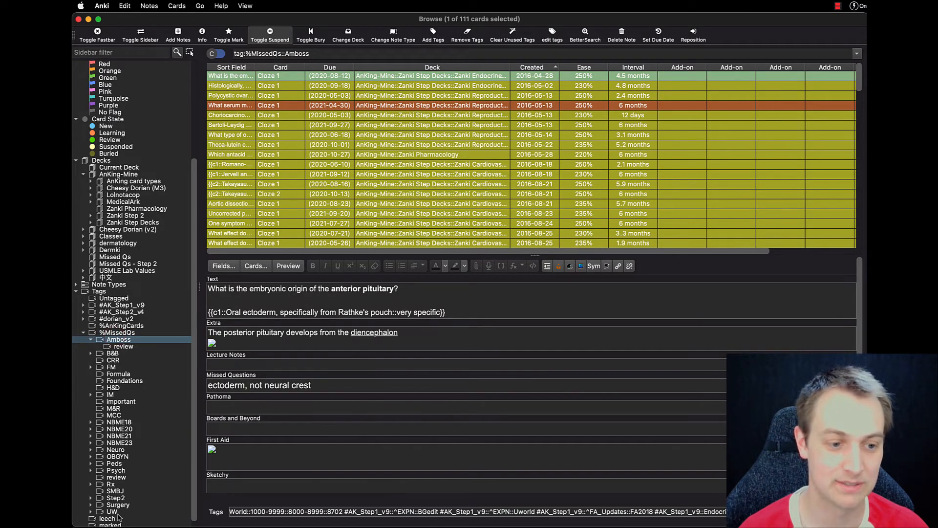
pyautogui.click(118, 504)
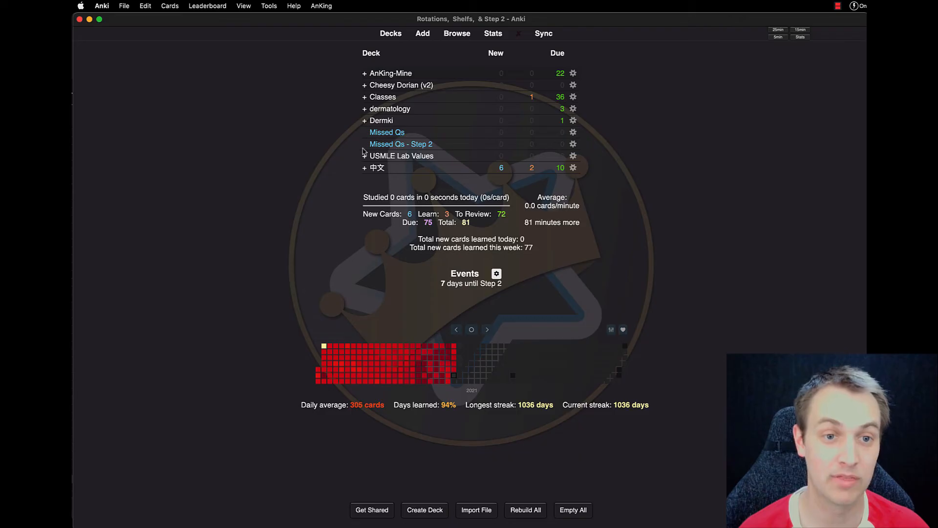
pyautogui.moveTo(392, 134)
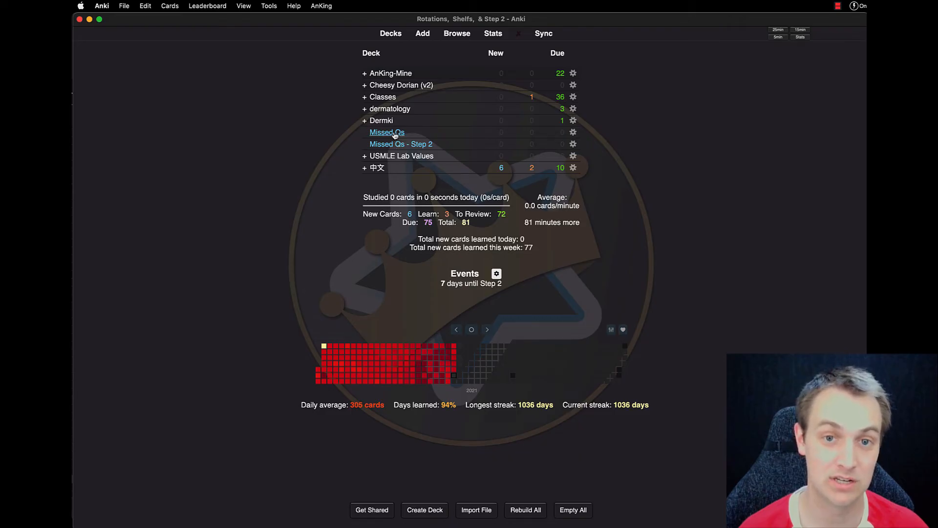
pyautogui.click(573, 132)
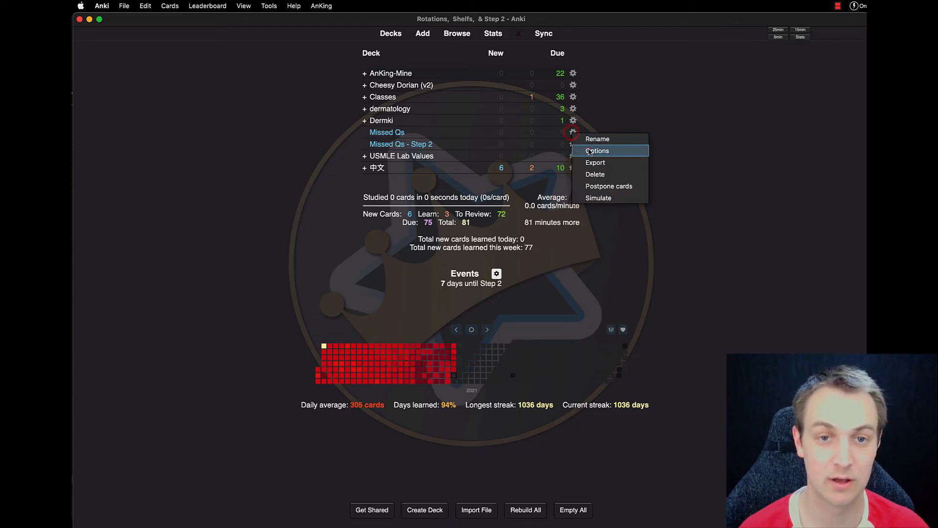
pyautogui.click(598, 150)
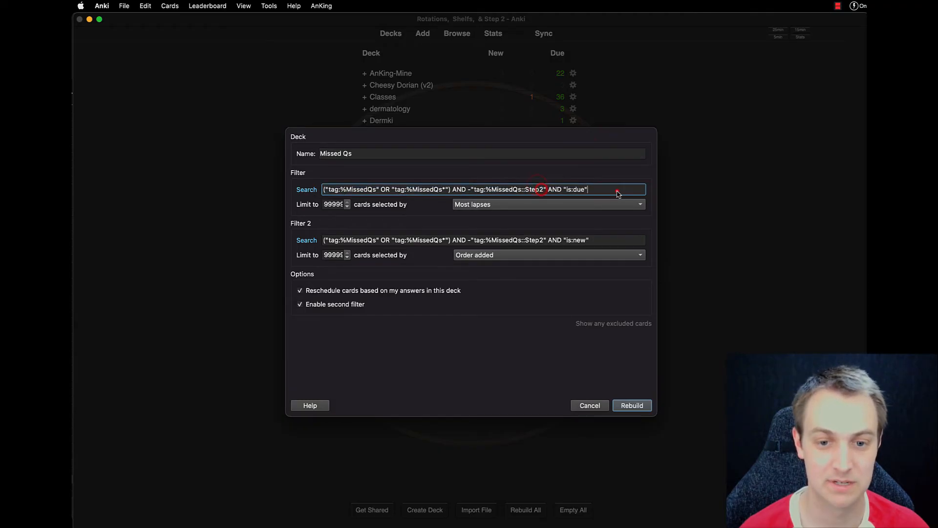
pyautogui.click(632, 405)
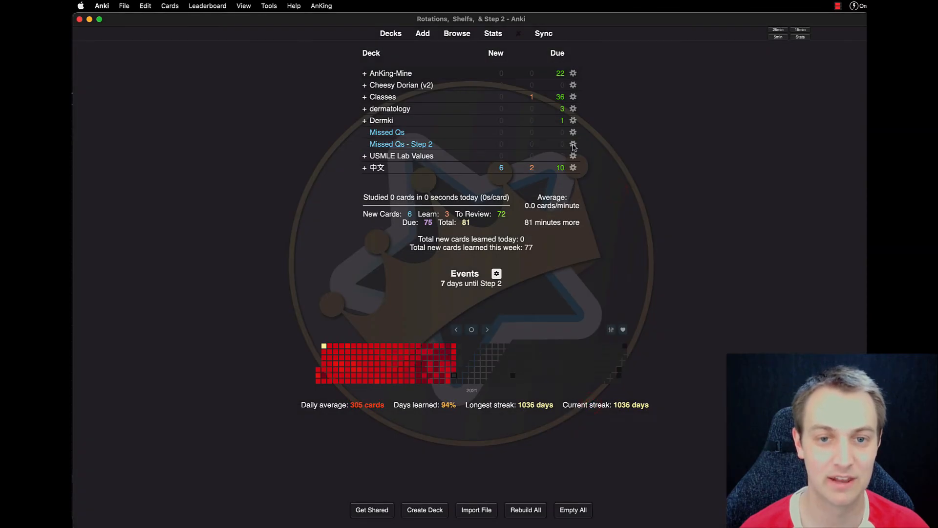
pyautogui.click(572, 143)
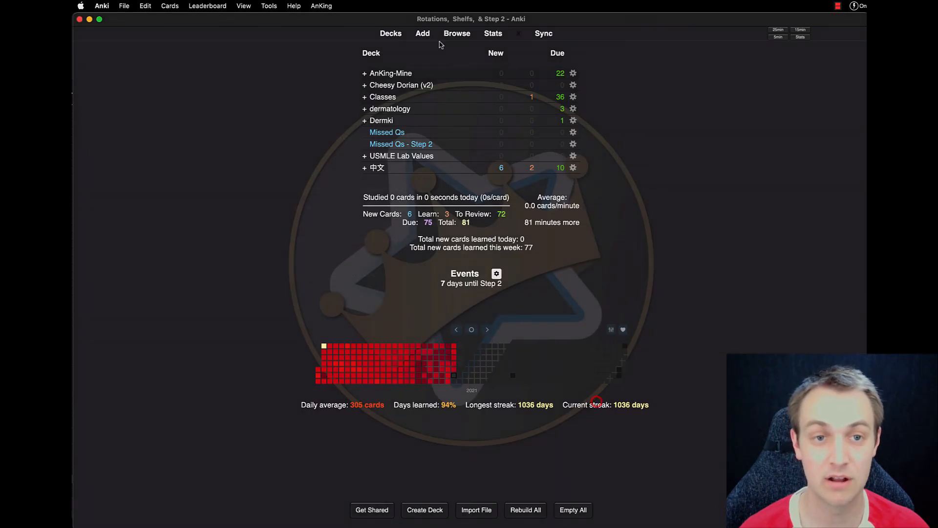
pyautogui.click(456, 34)
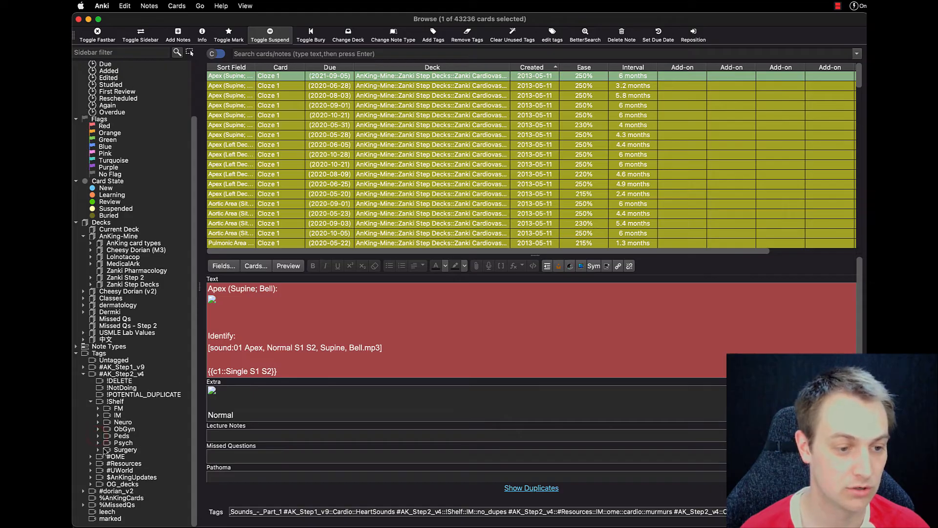
pyautogui.click(139, 449)
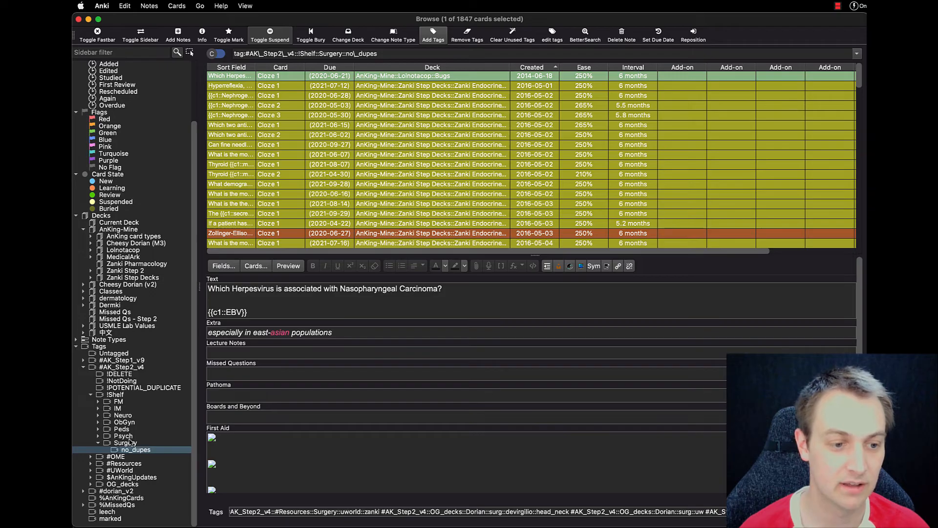
pyautogui.click(148, 5)
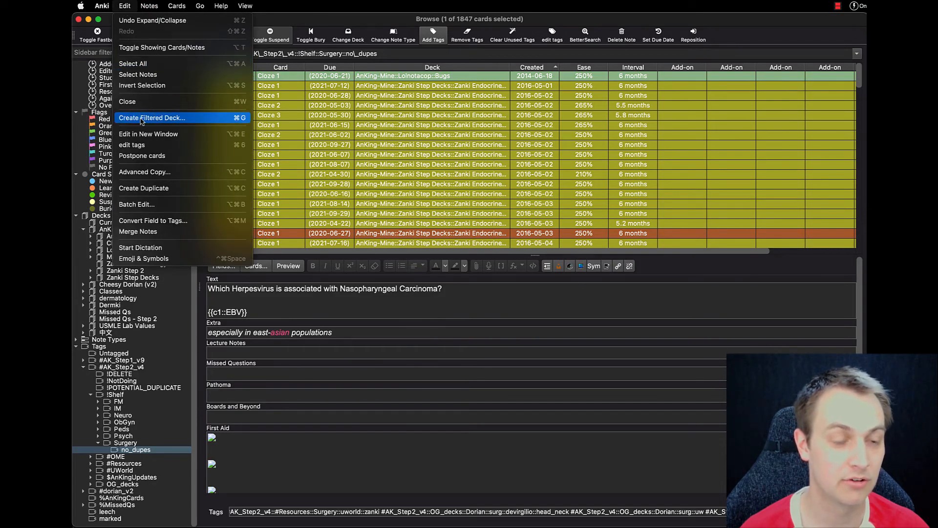
pyautogui.click(152, 118)
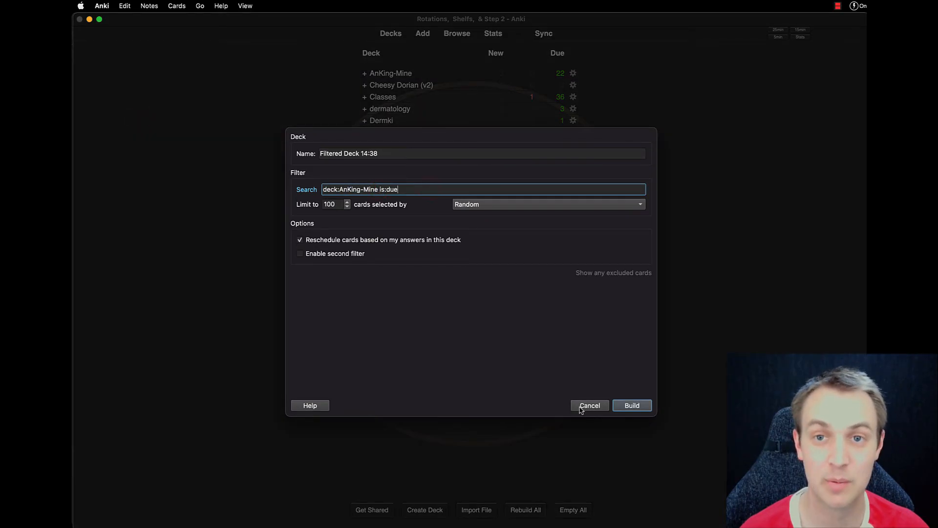
pyautogui.click(590, 405)
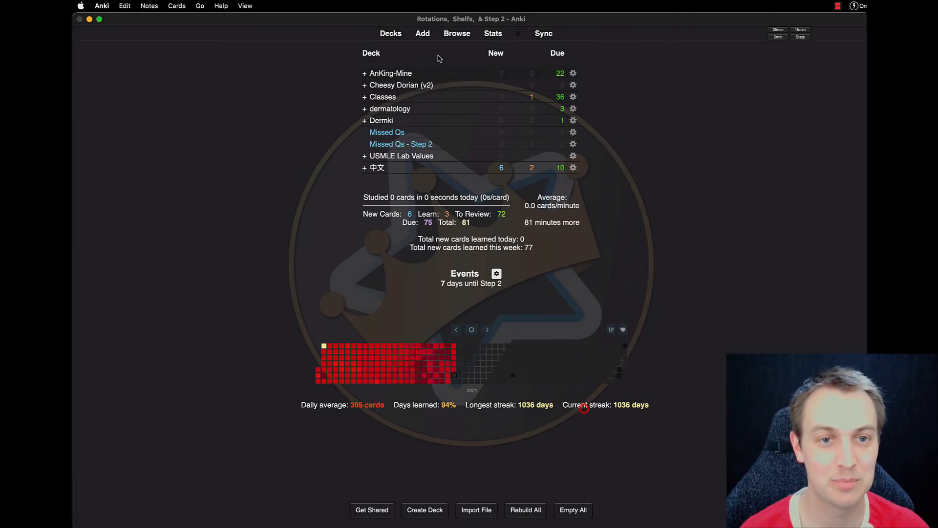
pyautogui.click(457, 34)
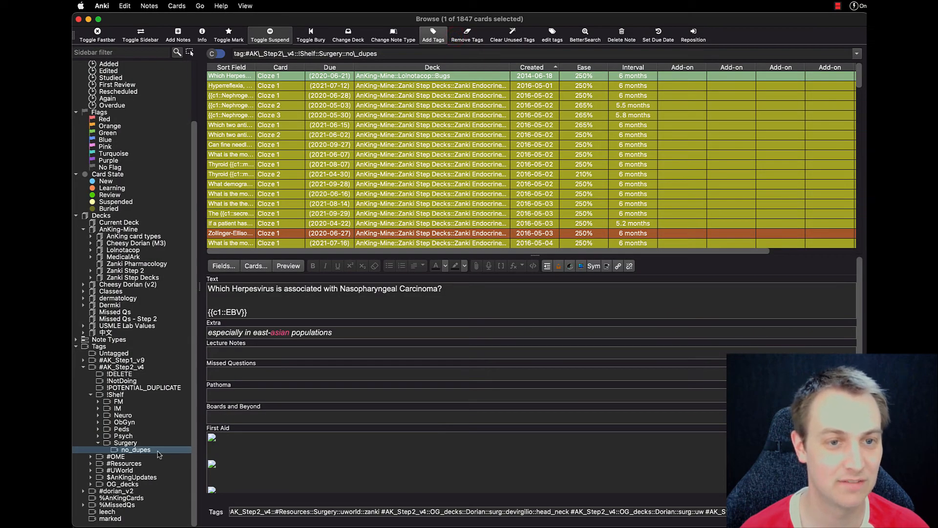
pyautogui.click(390, 66)
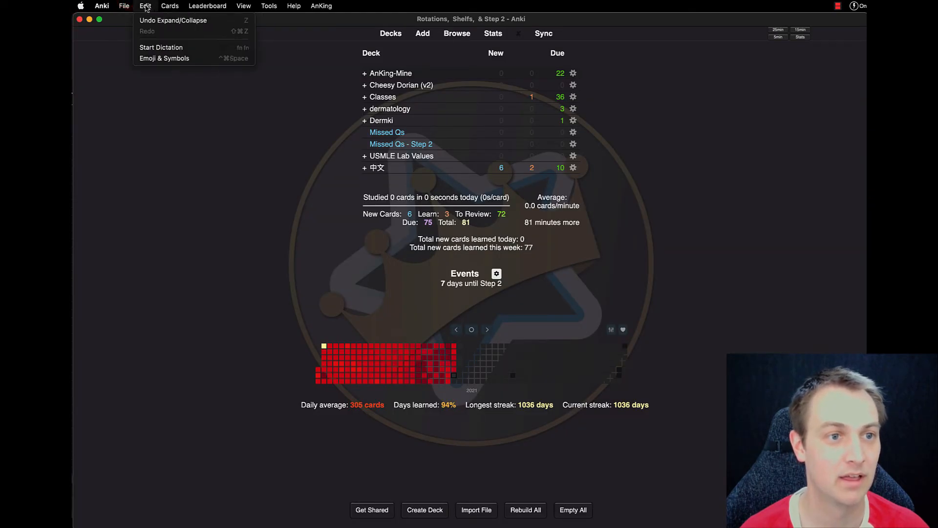
# Start a new filtered deck from Tools with limit 99999 and the name Surgery Deck.
pyautogui.click(268, 6)
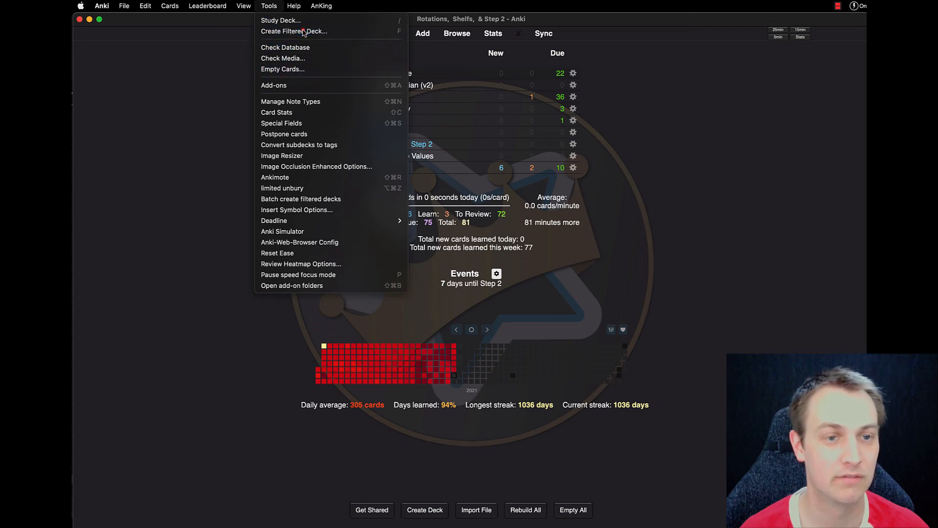
pyautogui.click(293, 31)
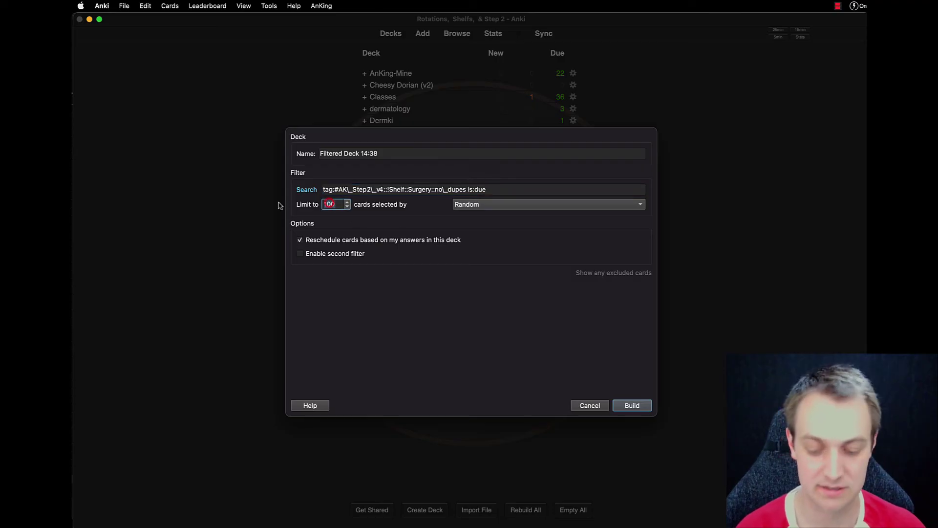
pyautogui.write('99999')
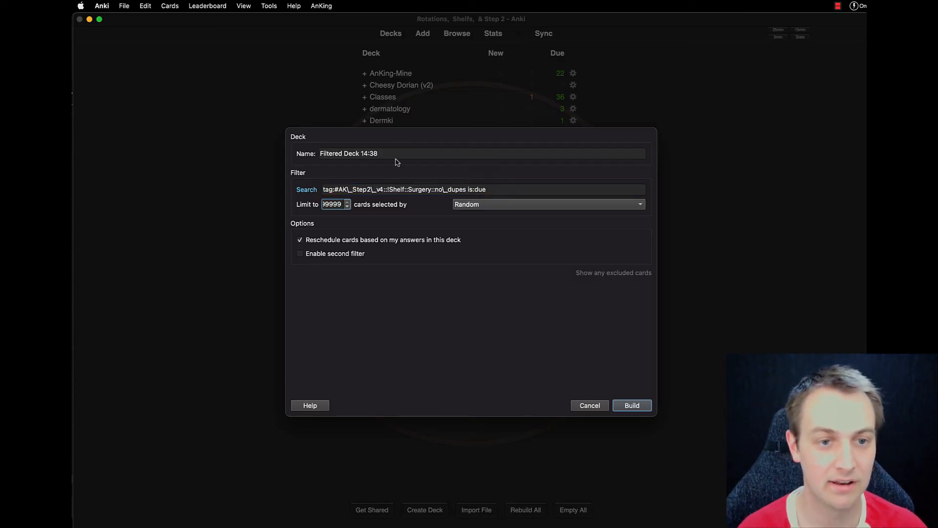
pyautogui.click(390, 153)
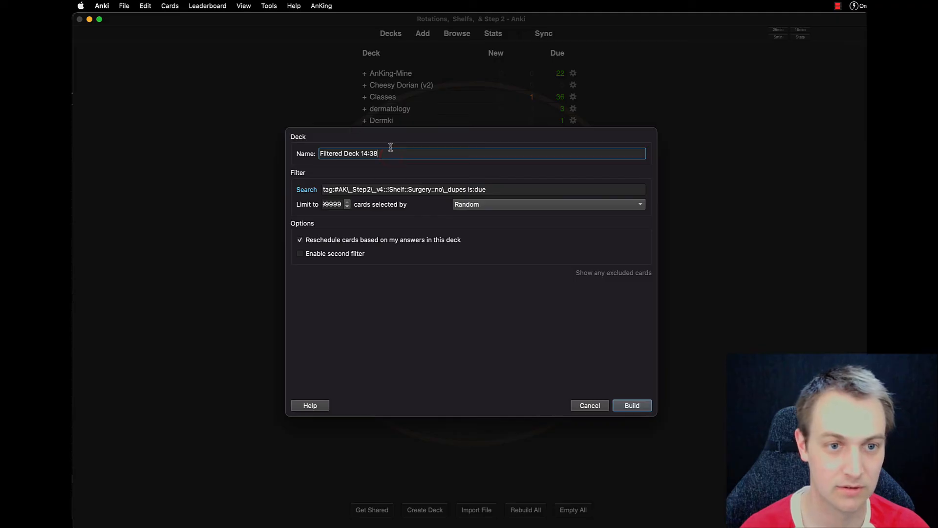
pyautogui.write('Surgery Deck')
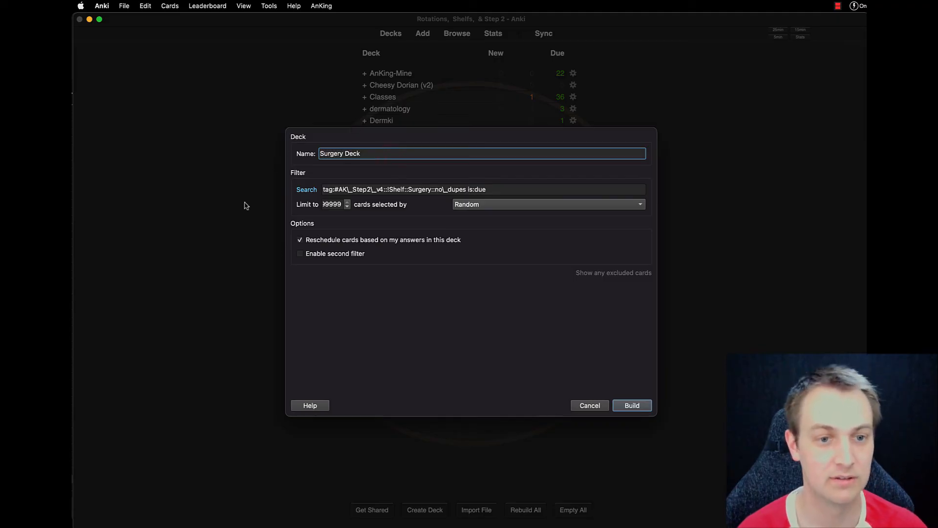
# Keep Random card order and build the Surgery Deck filtered deck.
pyautogui.click(548, 204)
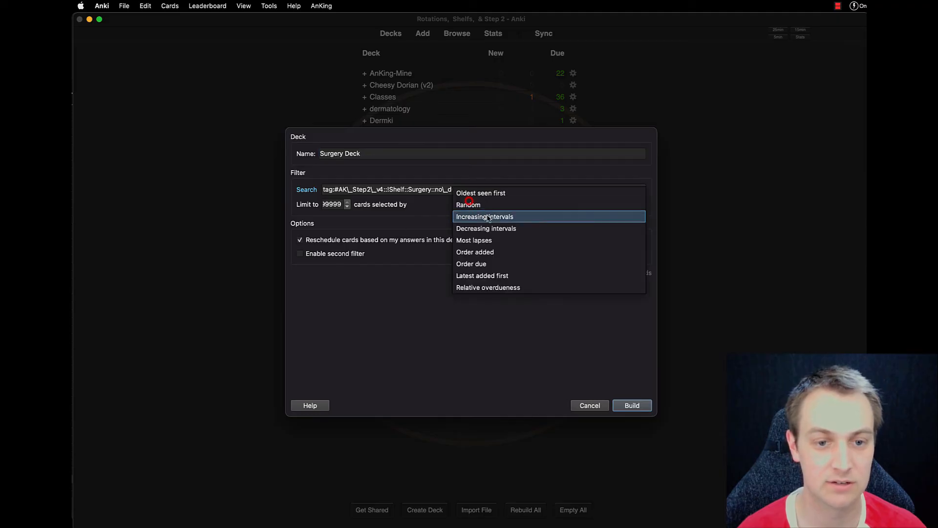
pyautogui.click(468, 205)
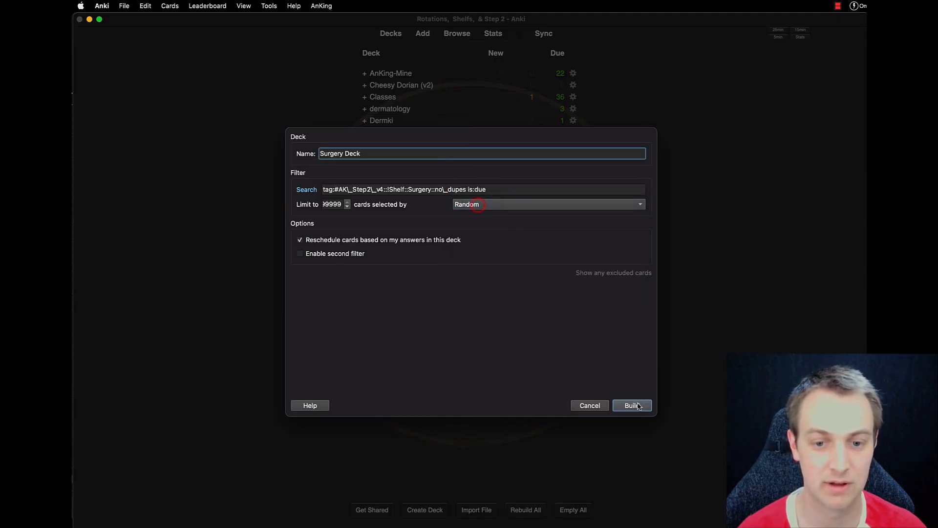
pyautogui.click(631, 404)
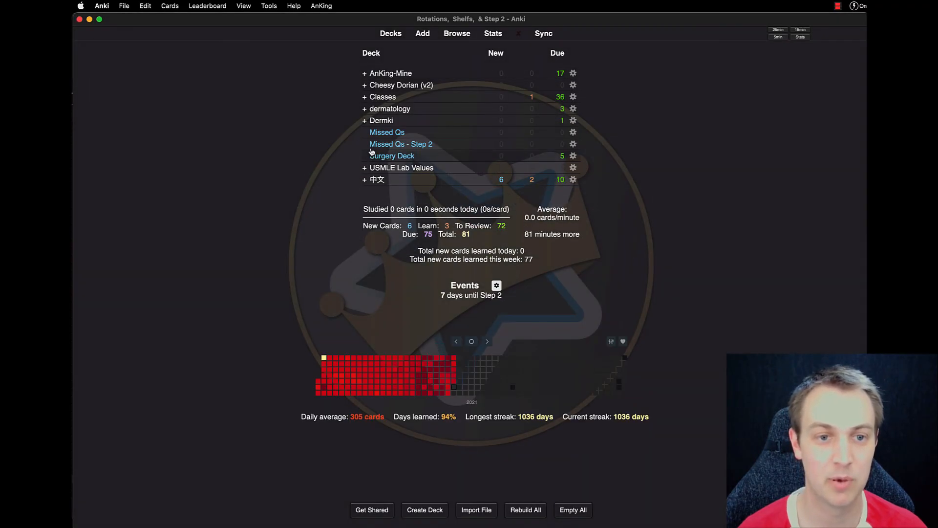
pyautogui.moveTo(429, 163)
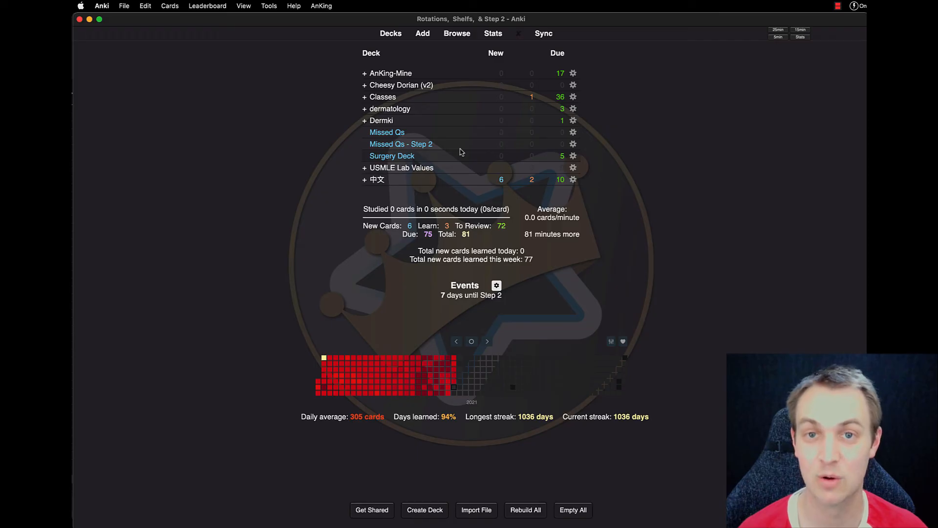
pyautogui.moveTo(495, 190)
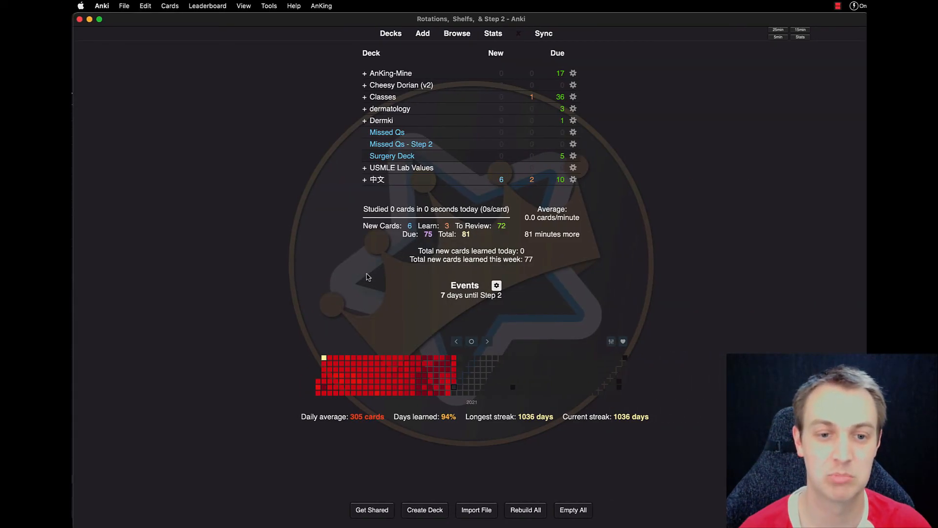
pyautogui.moveTo(312, 225)
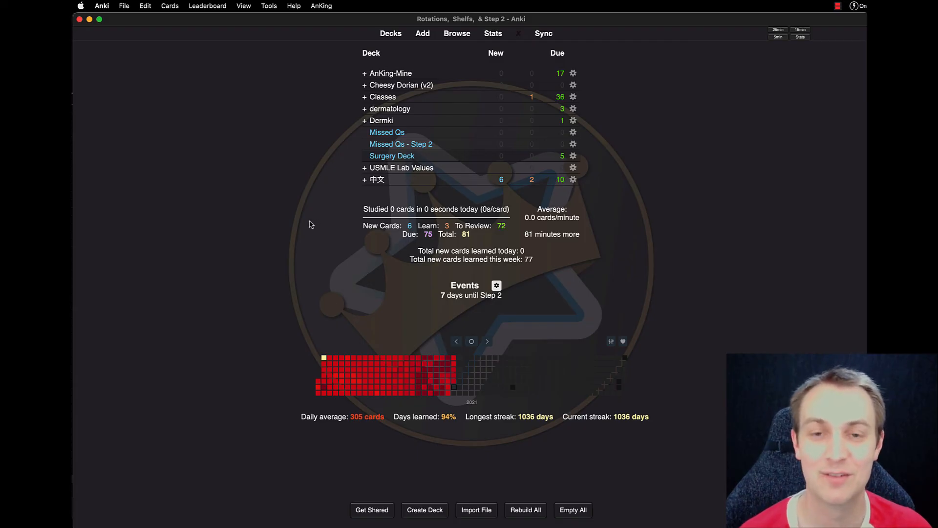
pyautogui.moveTo(232, 289)
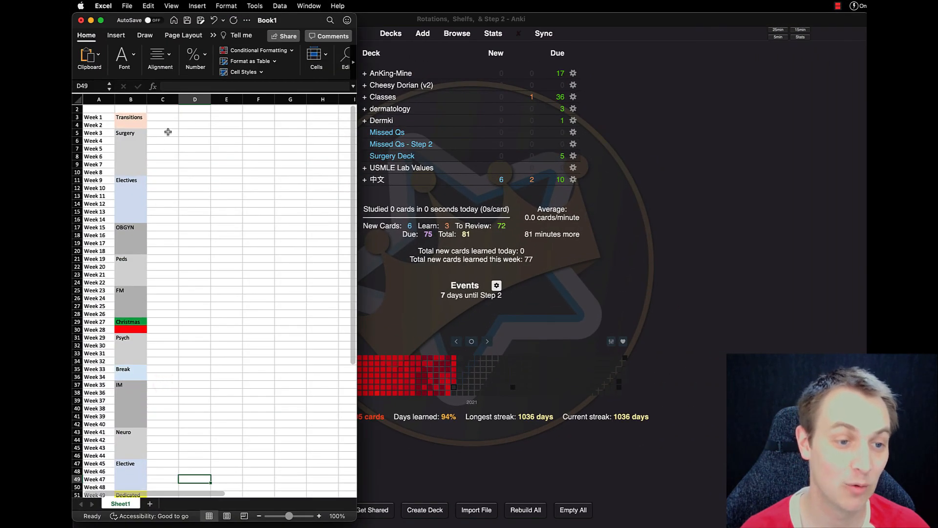
pyautogui.scroll(-3)
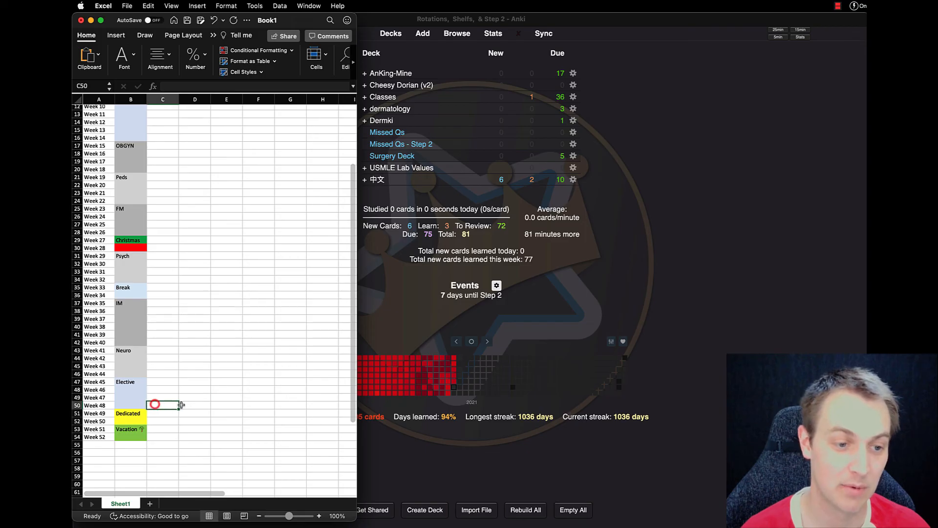
pyautogui.moveTo(121, 448)
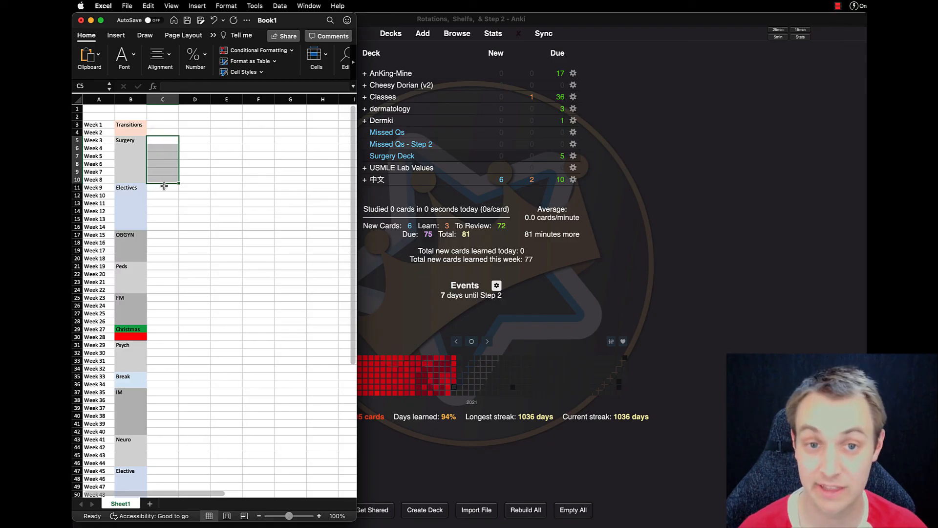
pyautogui.moveTo(164, 190)
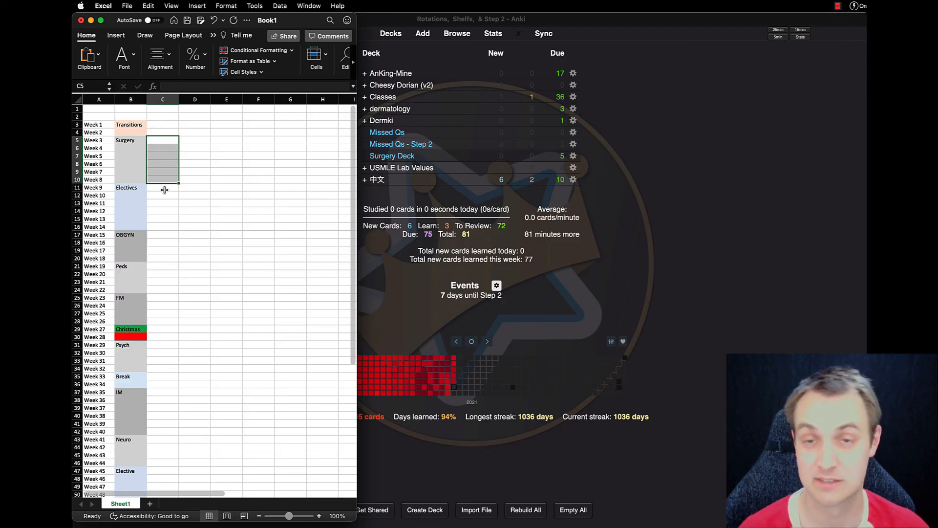
pyautogui.click(162, 187)
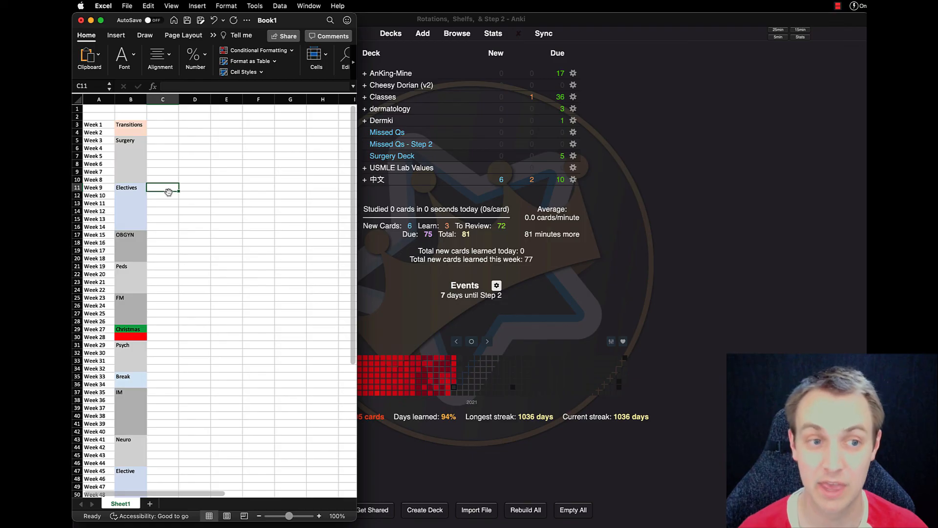
pyautogui.scroll(-3)
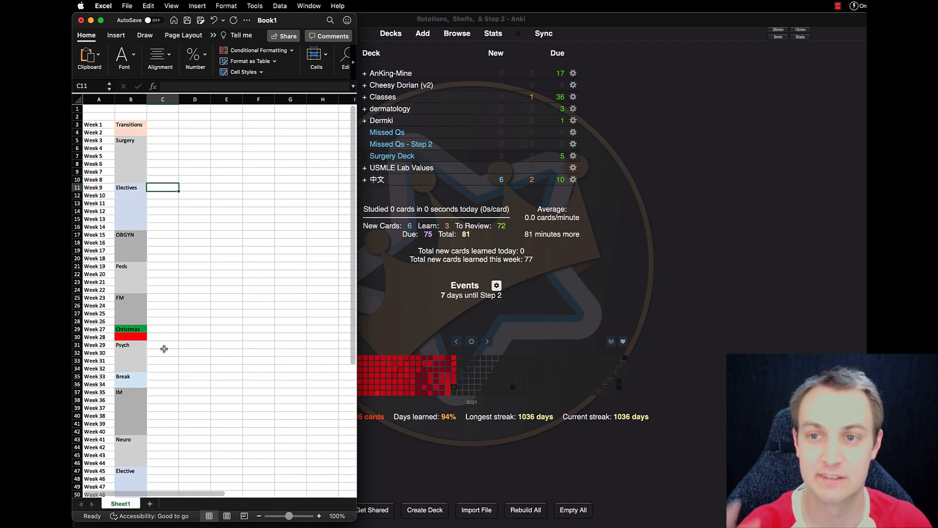
pyautogui.moveTo(213, 345)
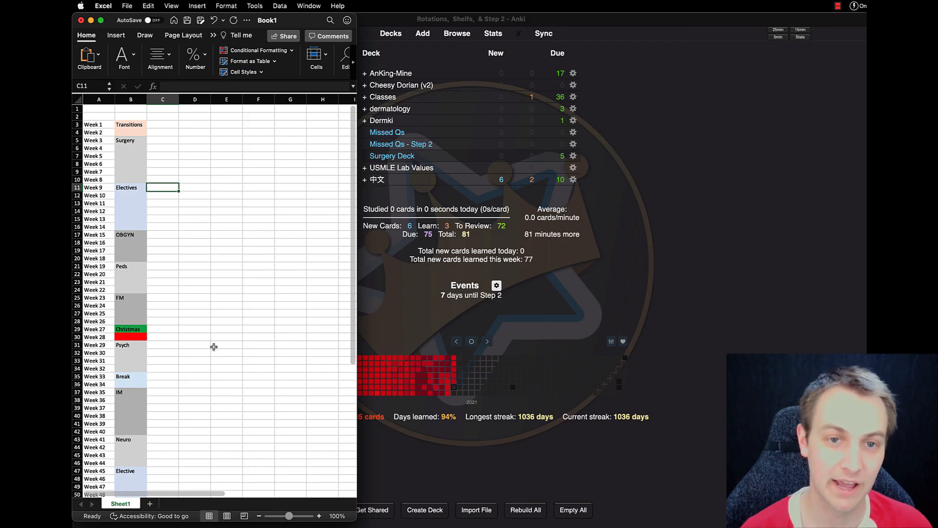